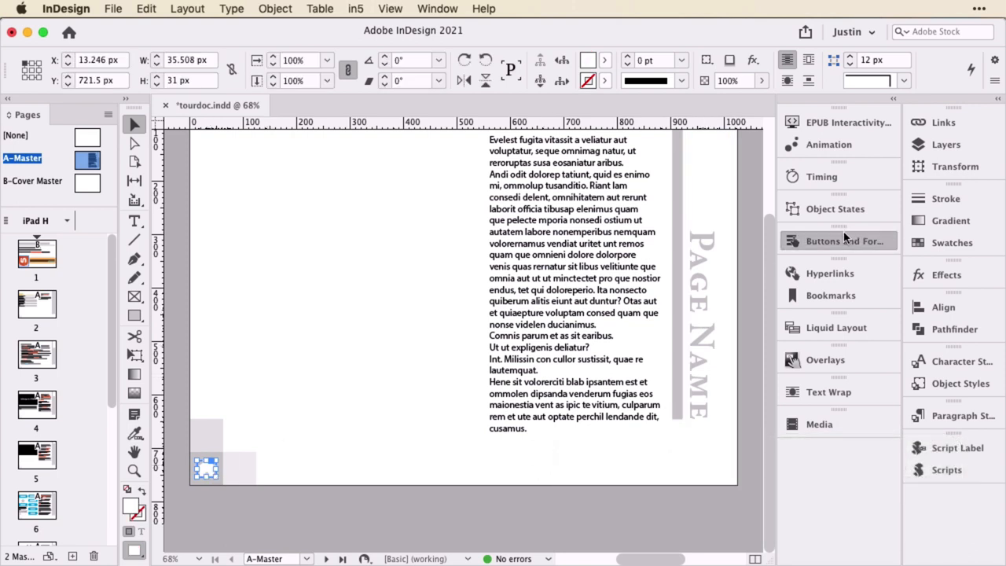
Step: Give the master-page button a Go To Destination action targeting the Table of Contents
click(843, 240)
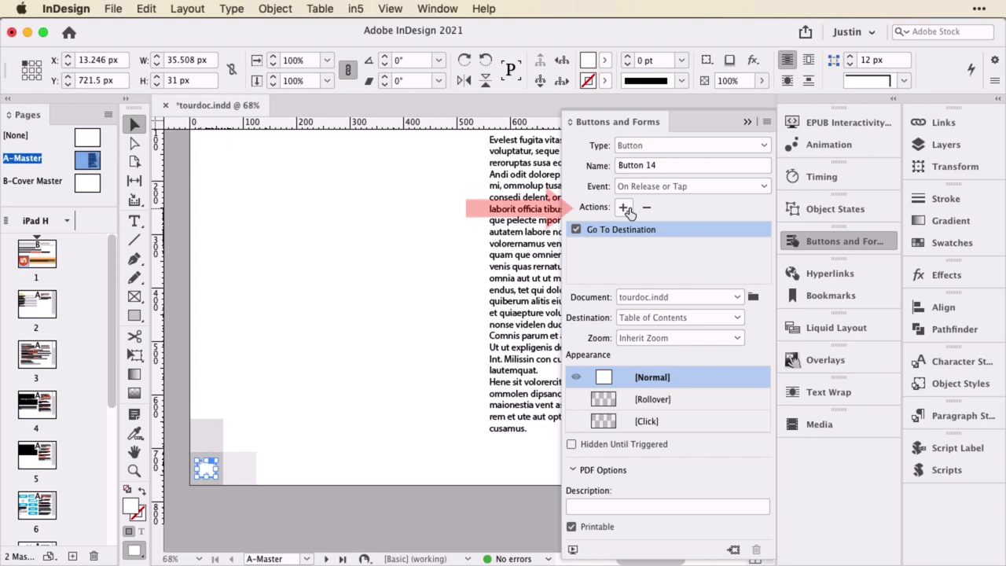
click(624, 207)
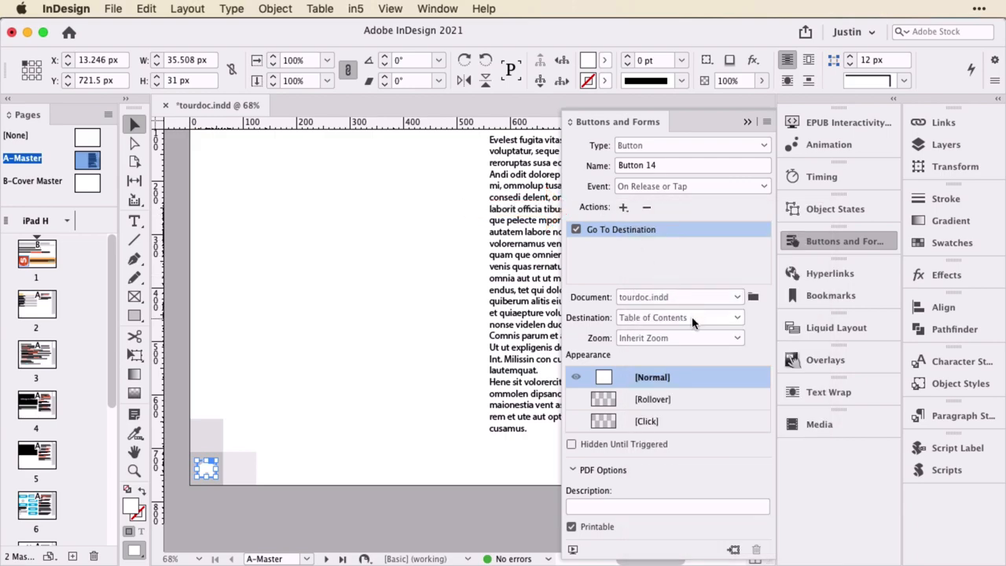
click(678, 318)
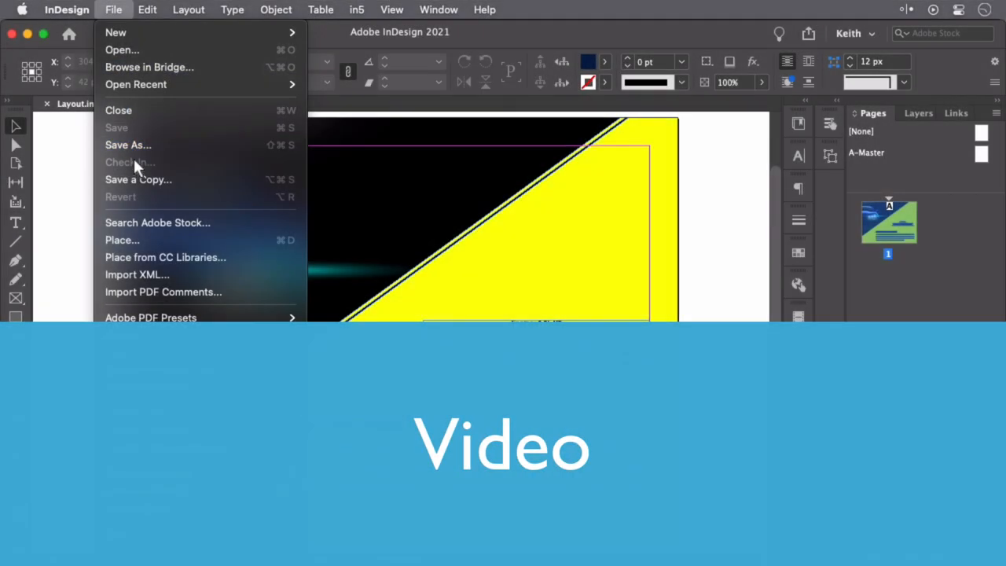
Step: Place Sportscar-324.mp4, choose a controller skin, and set End Action to Go to State
click(121, 240)
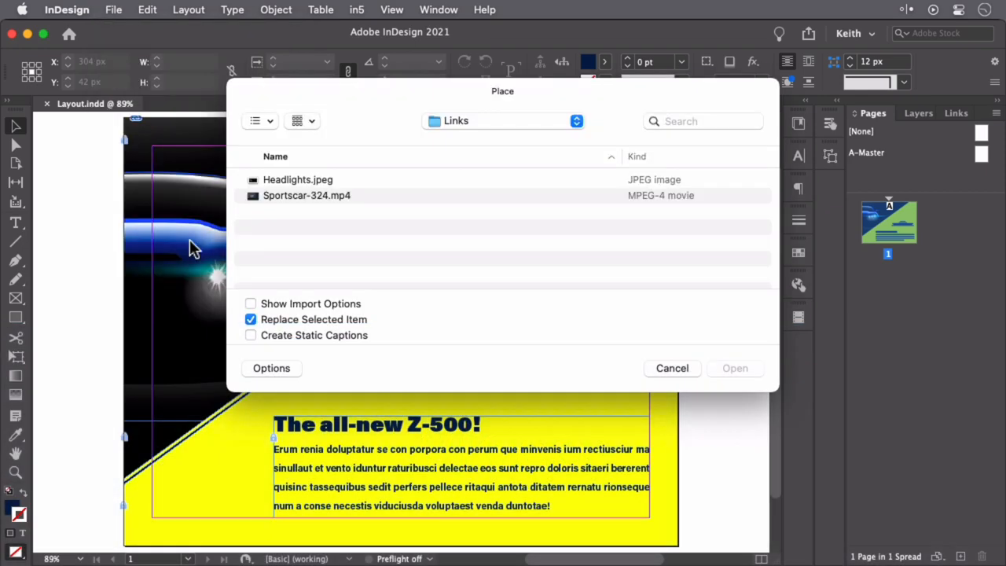
click(735, 368)
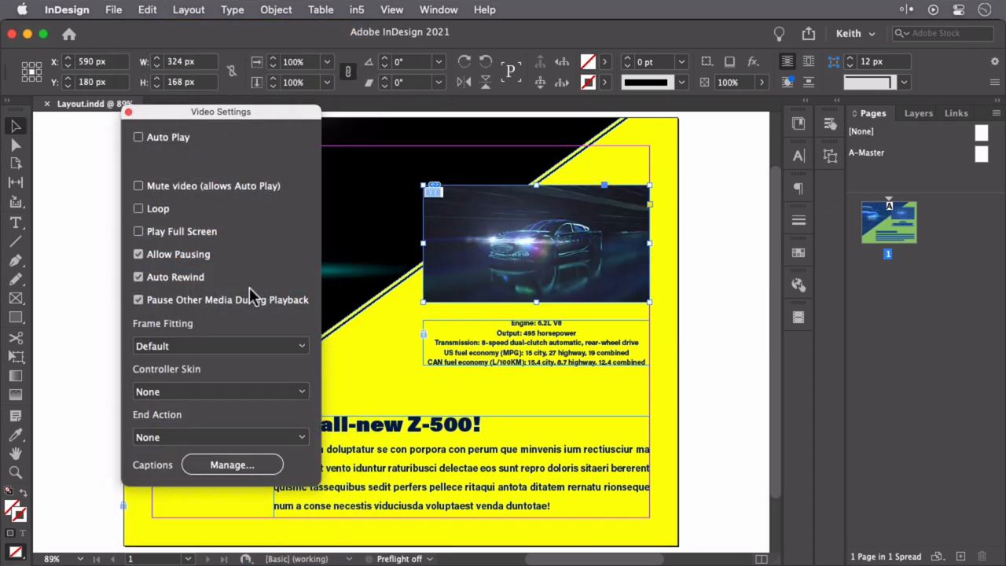
click(220, 391)
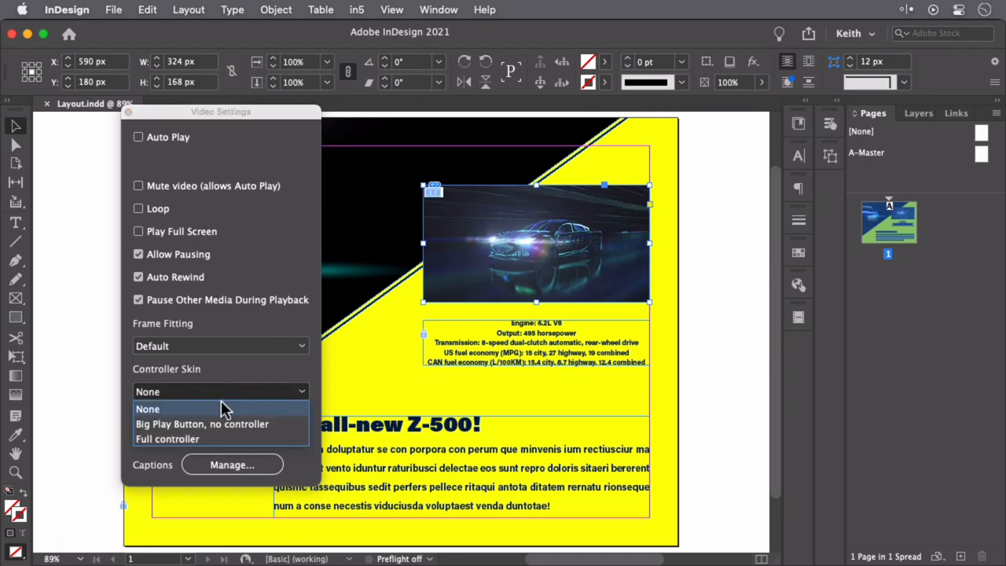
click(202, 423)
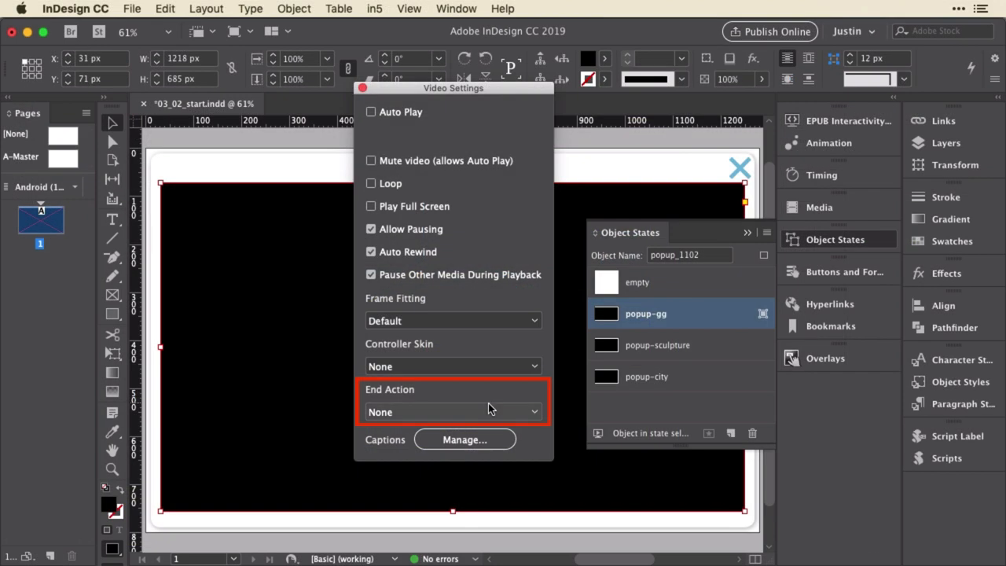
click(453, 411)
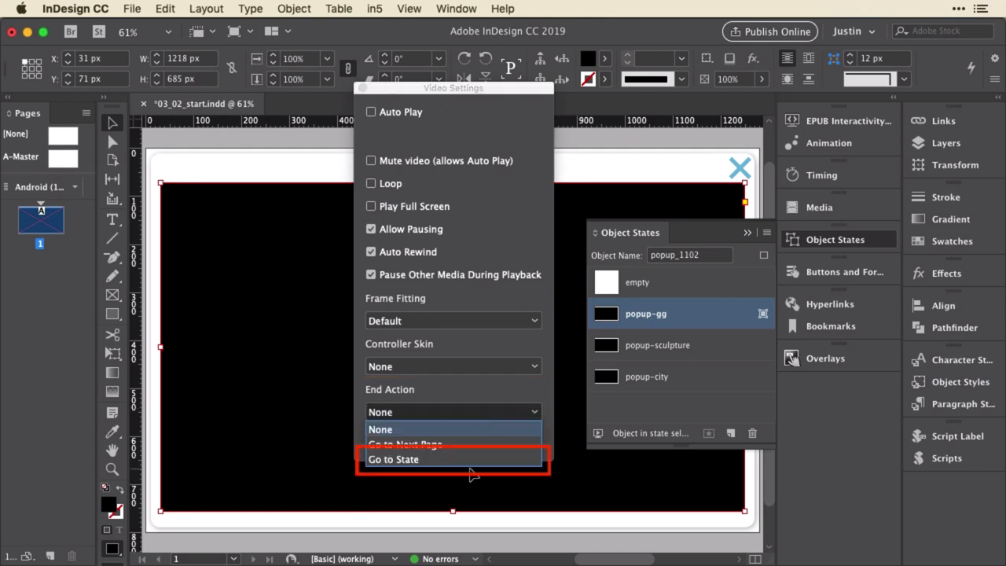
click(393, 458)
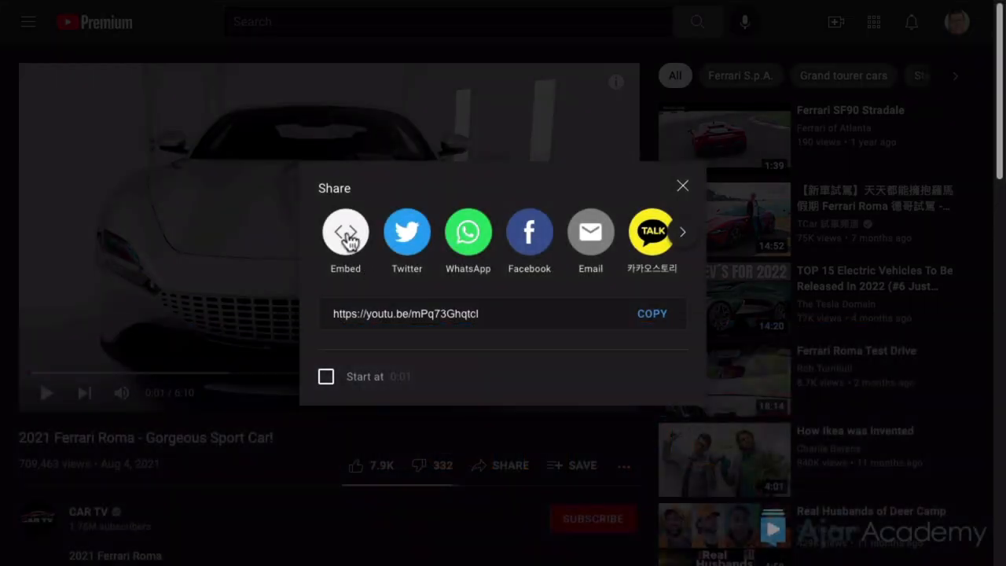
Step: Copy the Ferrari Roma YouTube embed code and play the video inside the Z-500 layout
click(345, 231)
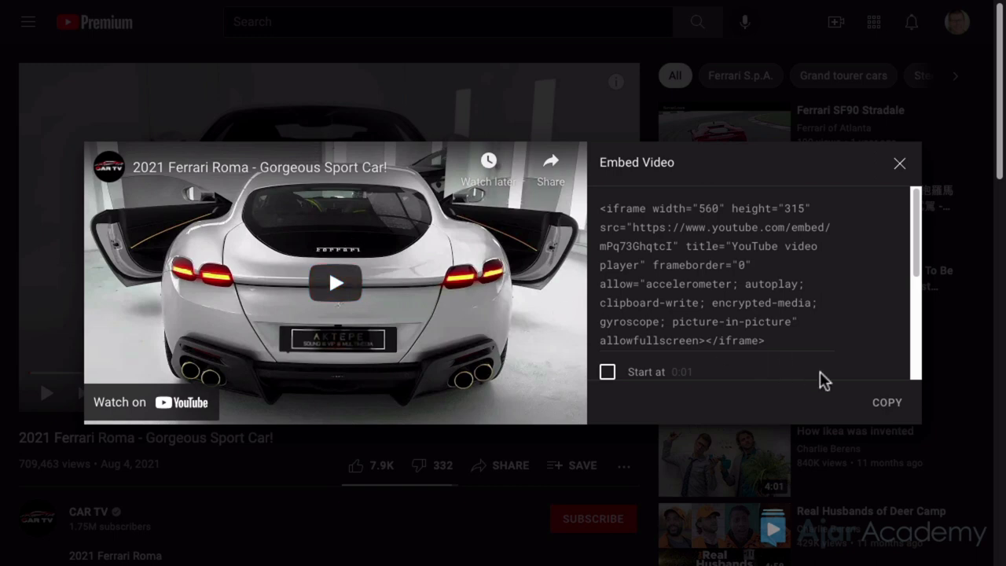
click(887, 401)
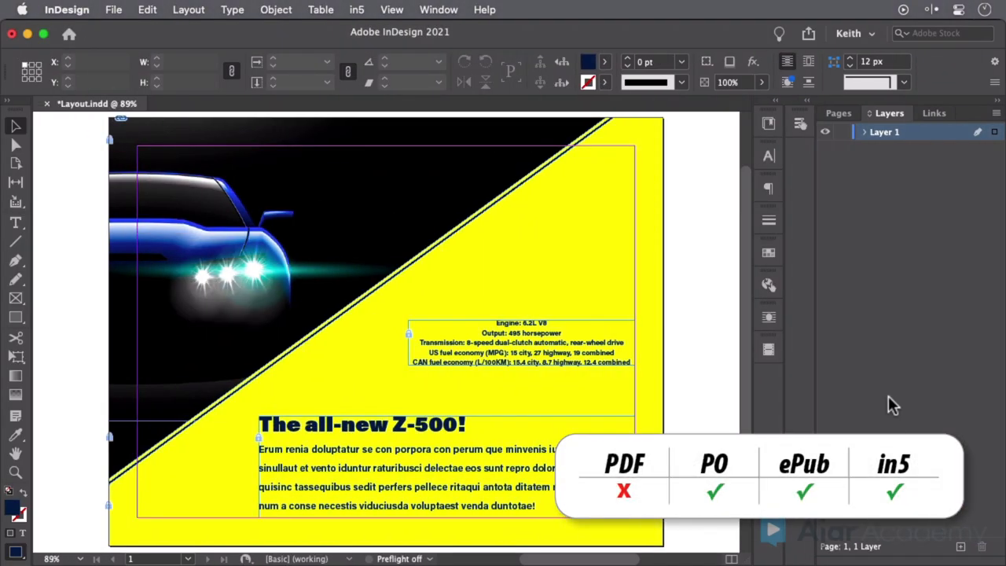
click(147, 10)
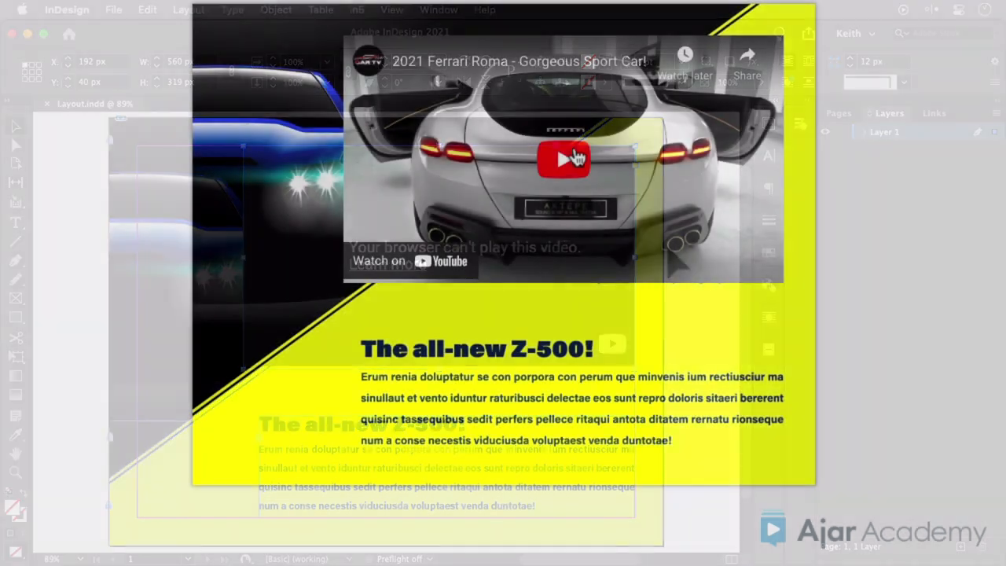
click(564, 159)
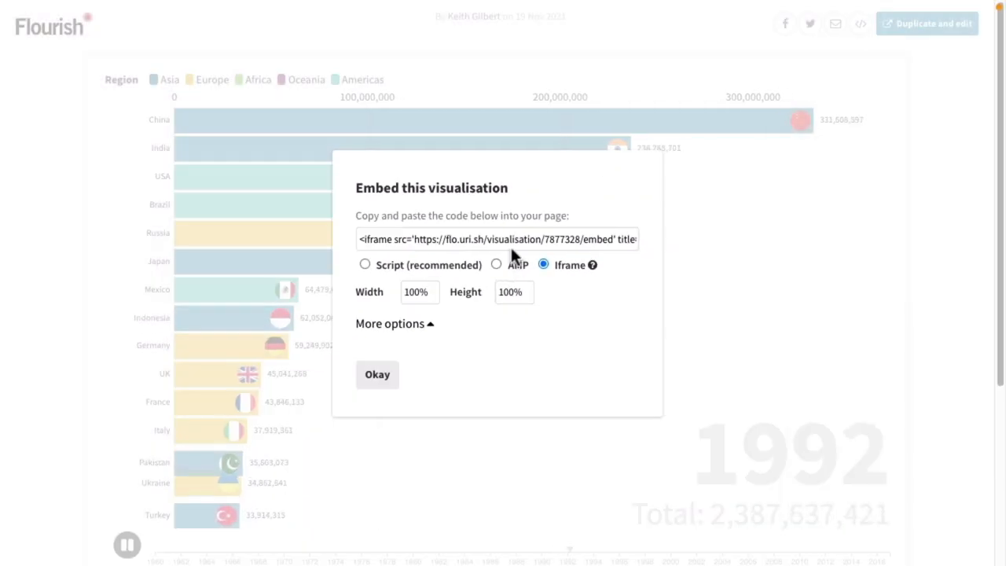
Step: Select the population bar chart's iframe embed code in Flourish
click(377, 374)
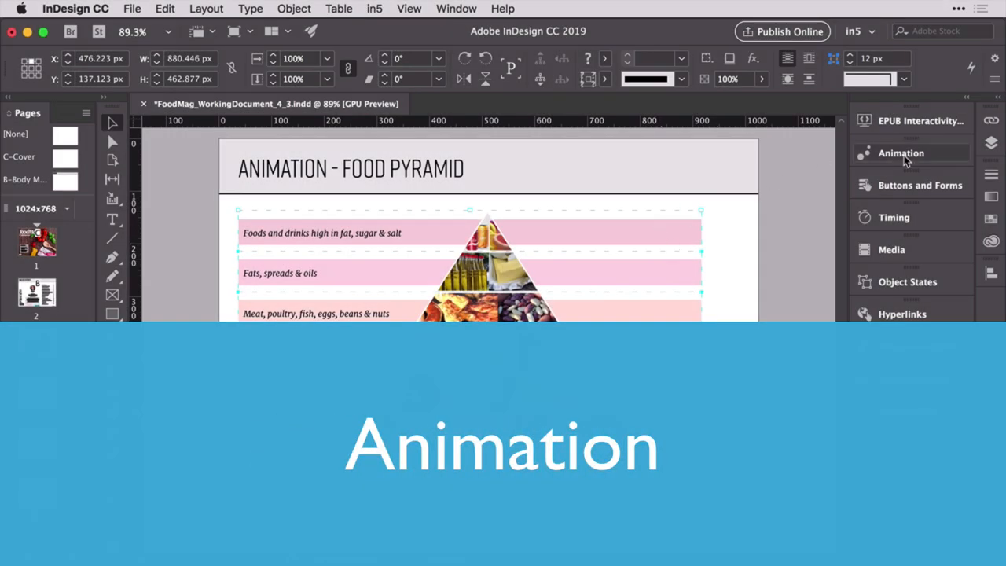
Step: Apply an animation preset to the food pyramid and play it in EPUB Interactivity Preview
click(901, 152)
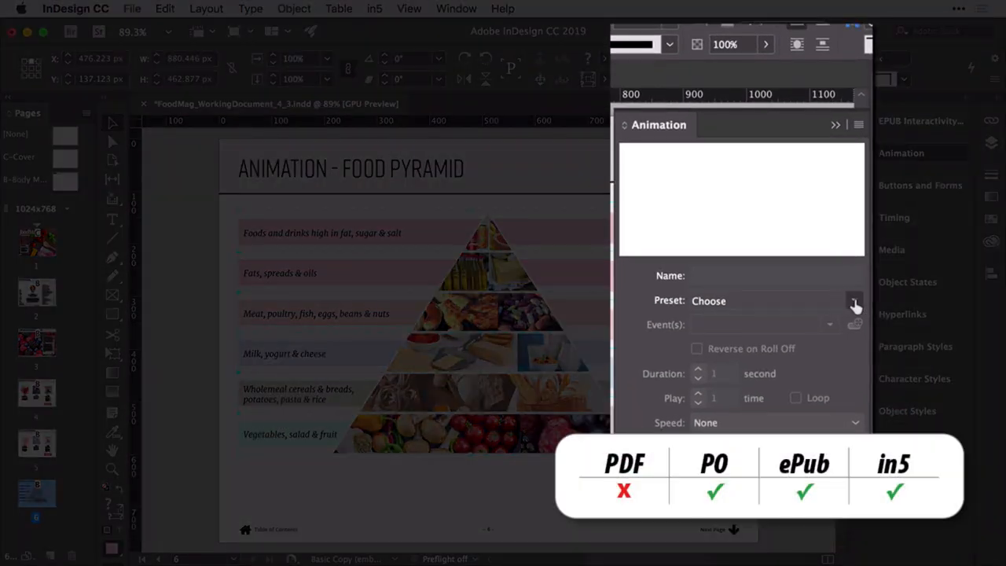
click(855, 300)
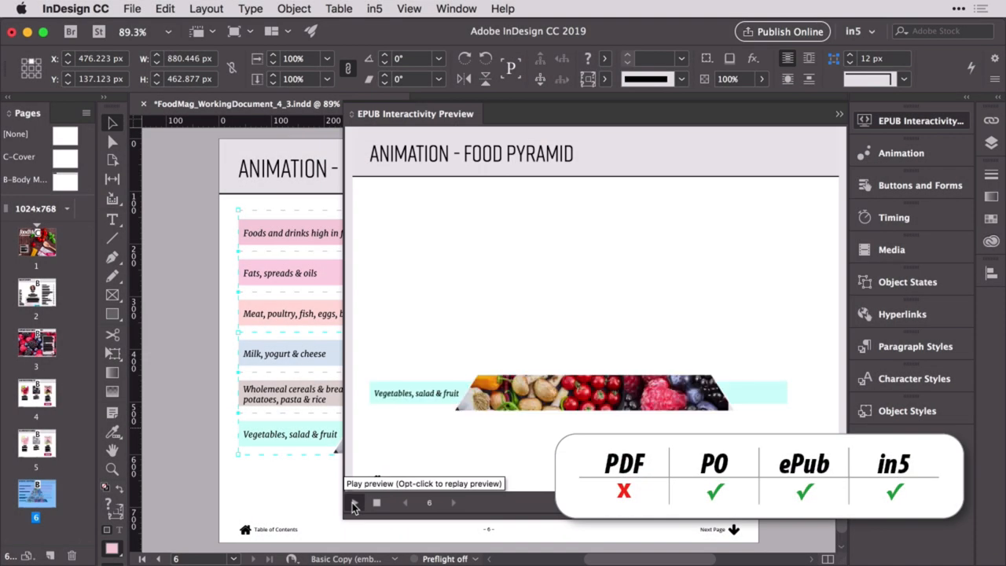
click(375, 502)
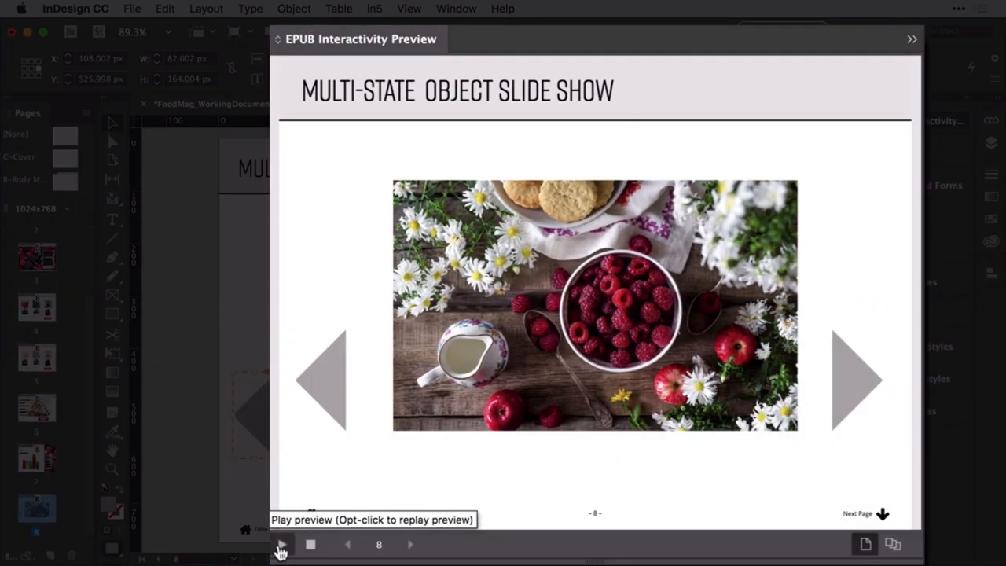
Step: Start the slide show preview and advance through three food photos
click(857, 379)
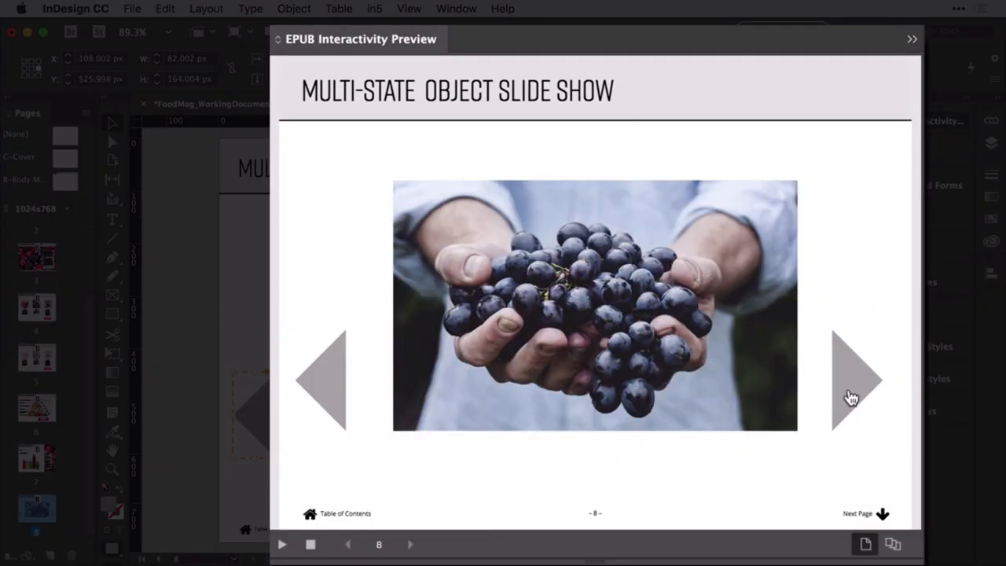
click(856, 382)
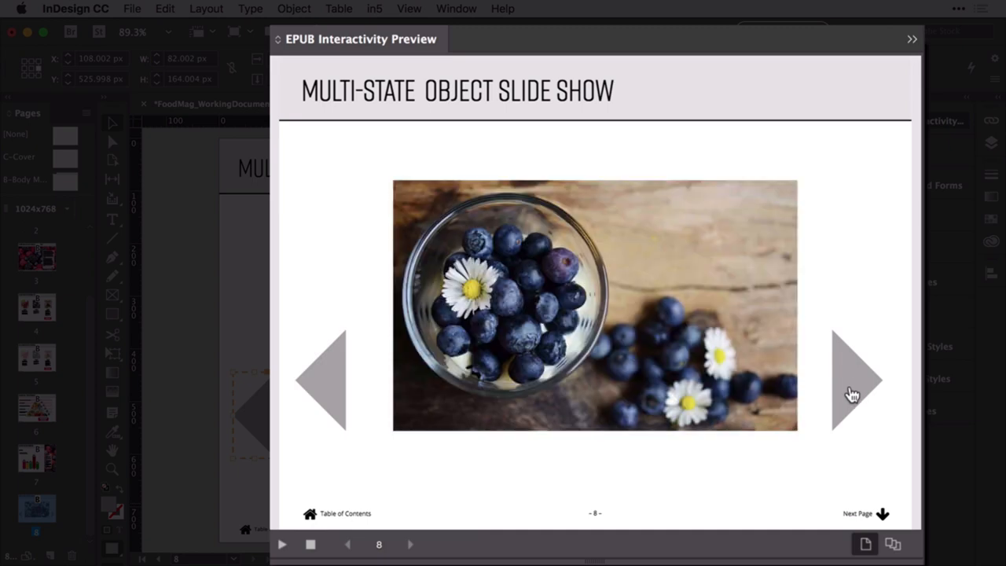
click(854, 381)
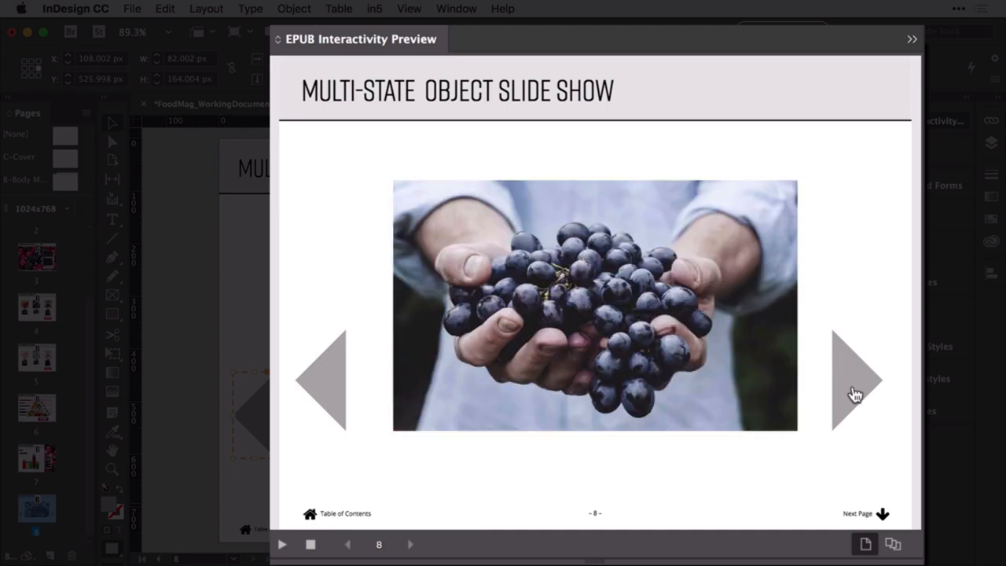
click(855, 381)
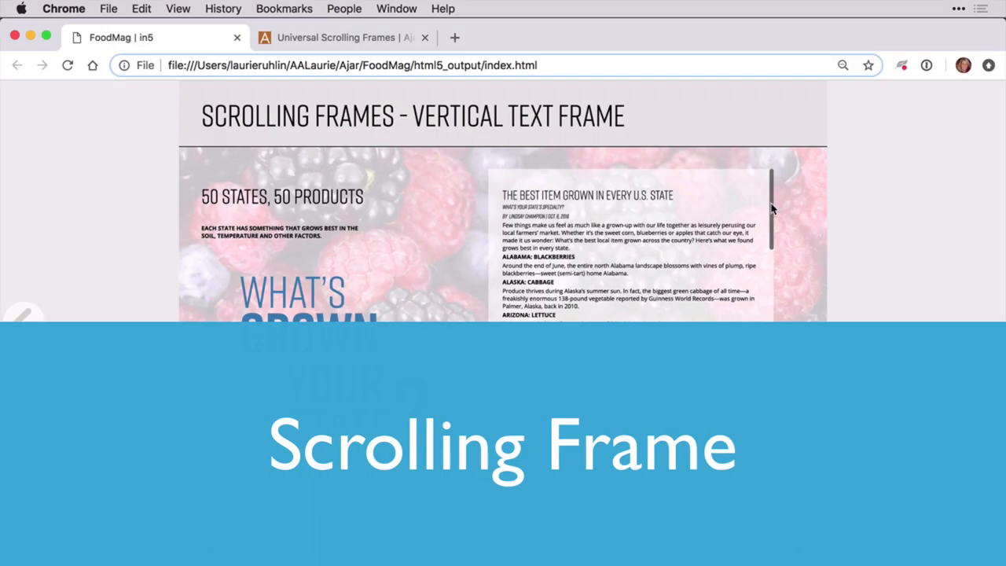
Step: Scroll the FoodMag page's vertical text frame about state products
scroll(down, 3)
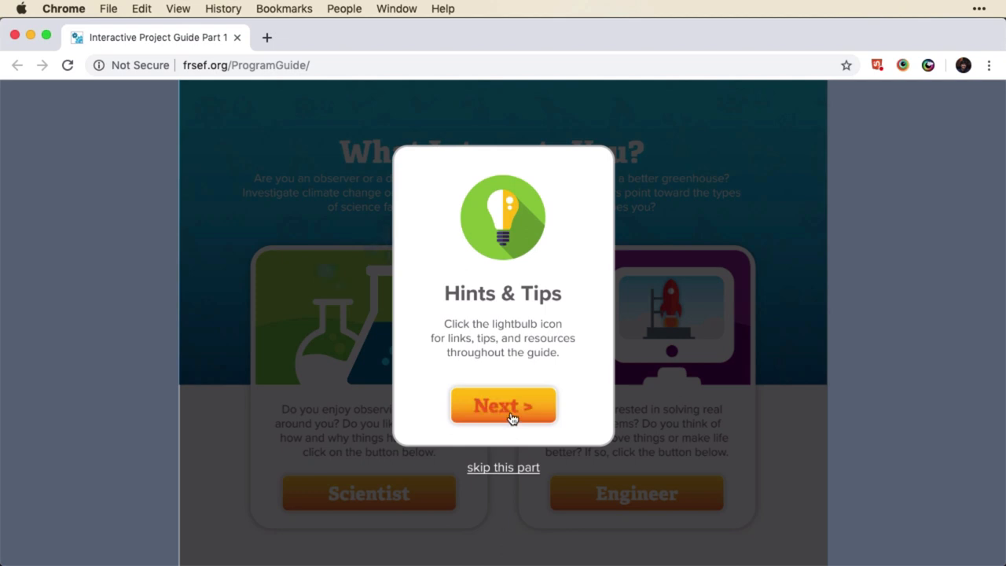
Step: Advance the guide popup to Useful Tools, then skip the remaining intro tips
click(503, 406)
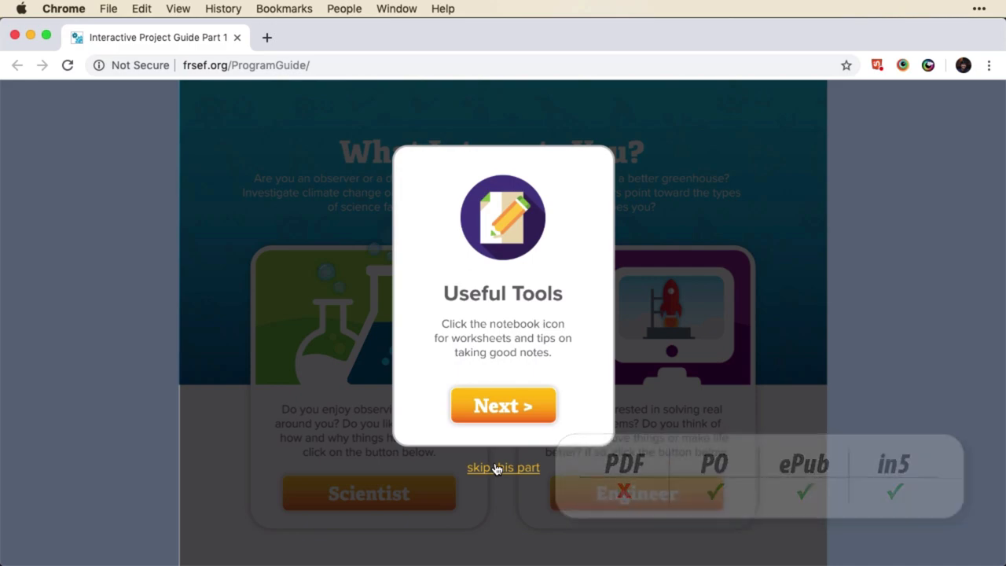
click(502, 468)
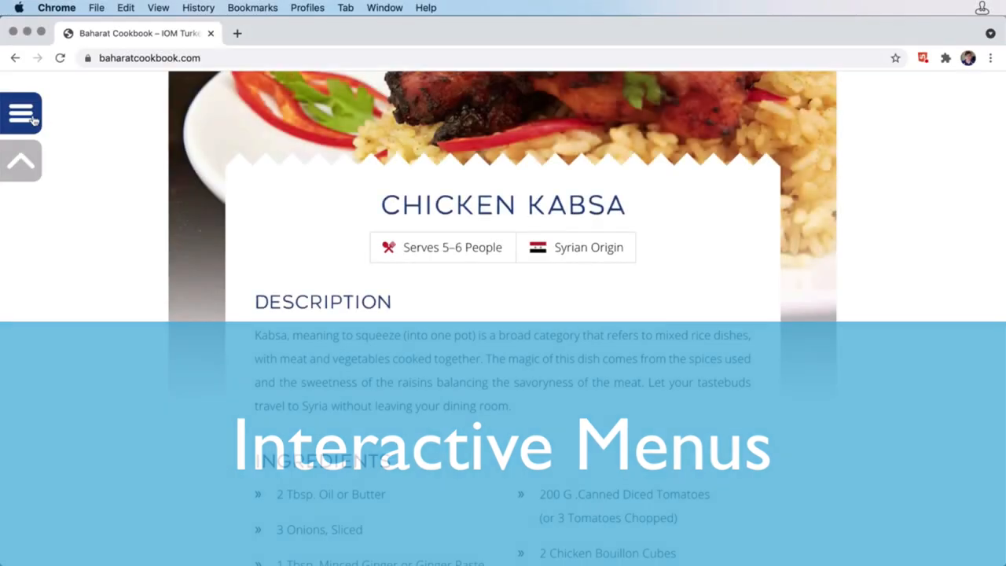
Step: Open the Chicken Kabsa recipe menu, scroll it, then go to the Business Continuity guide
click(21, 112)
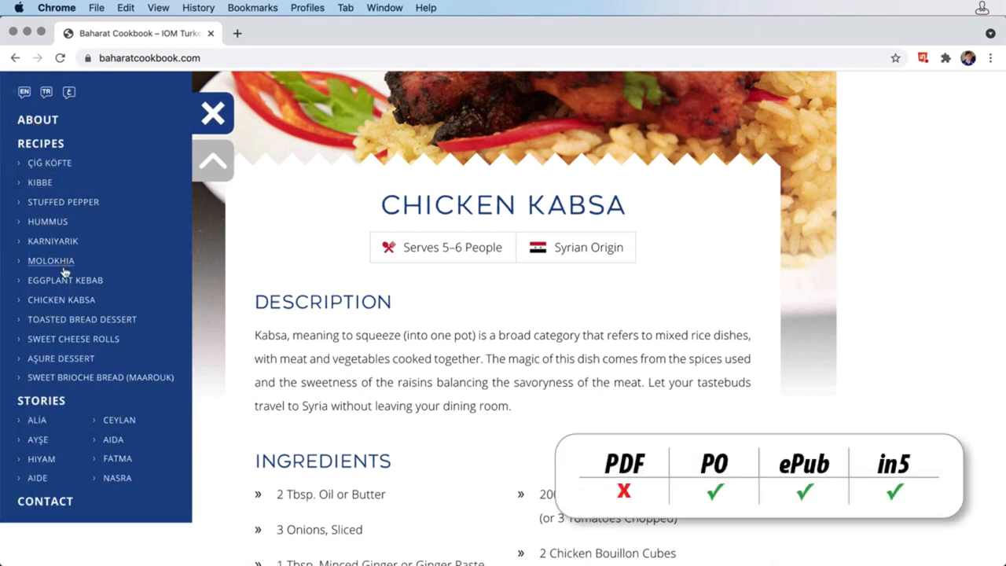
scroll(down, 3)
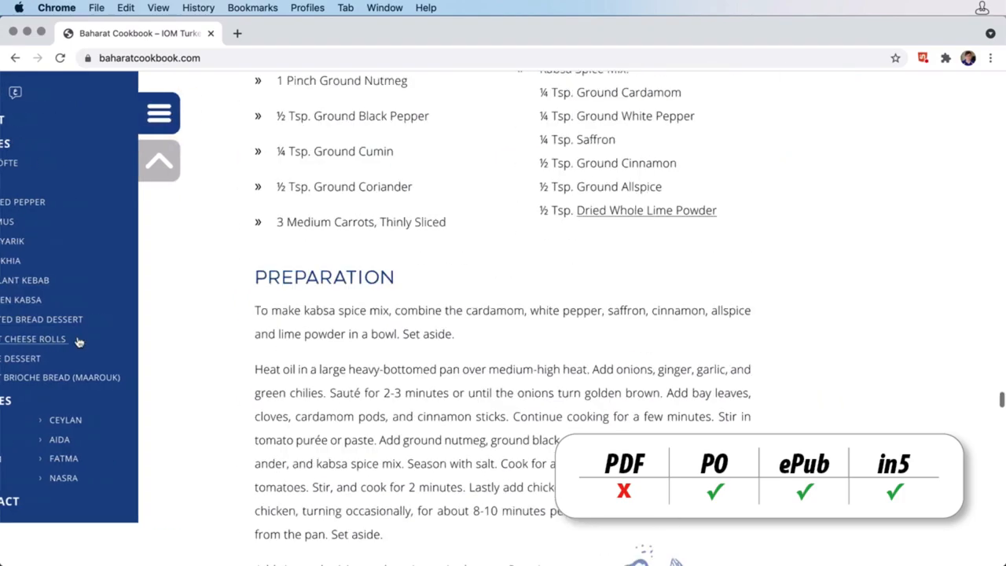
click(33, 339)
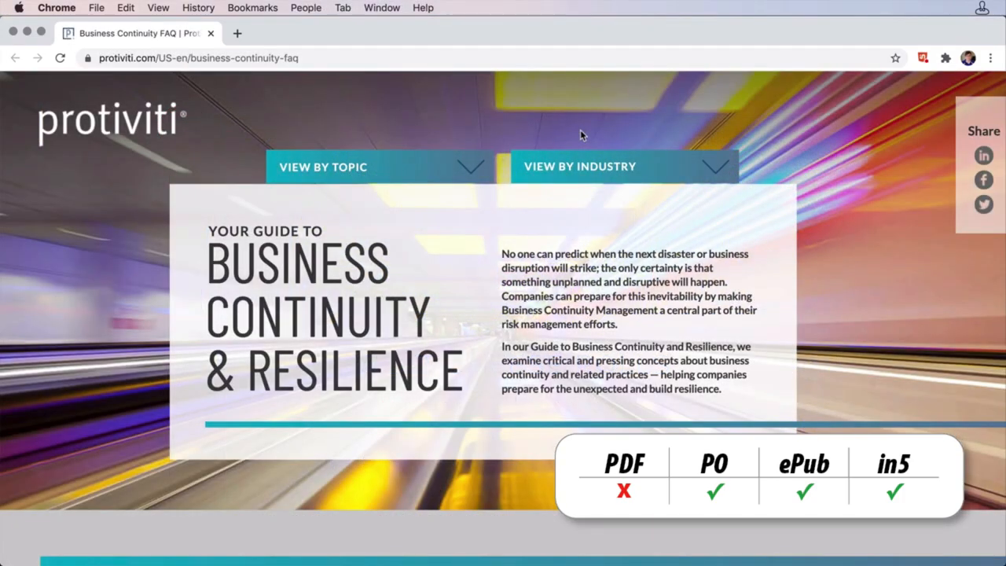
click(620, 165)
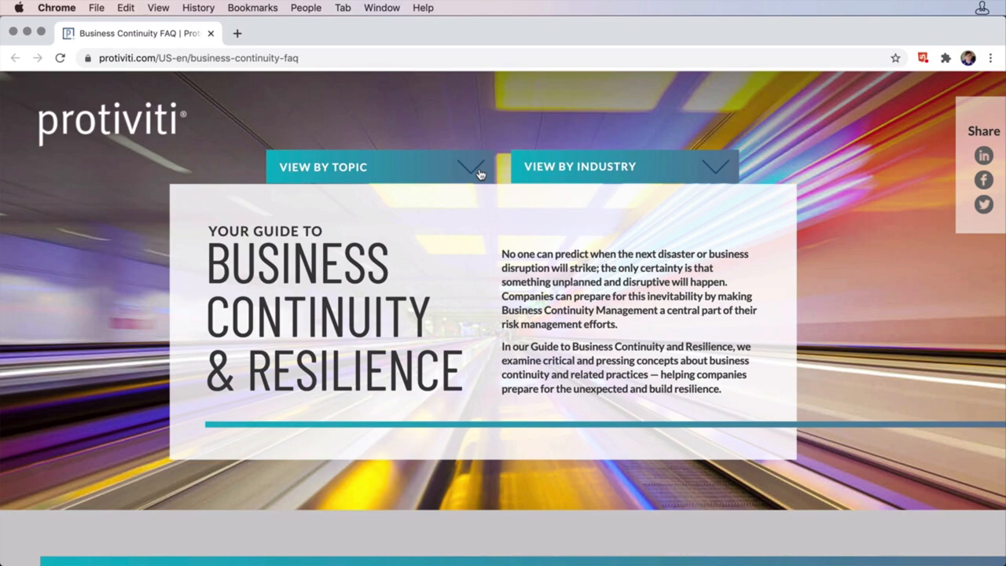
mouse_move(944, 199)
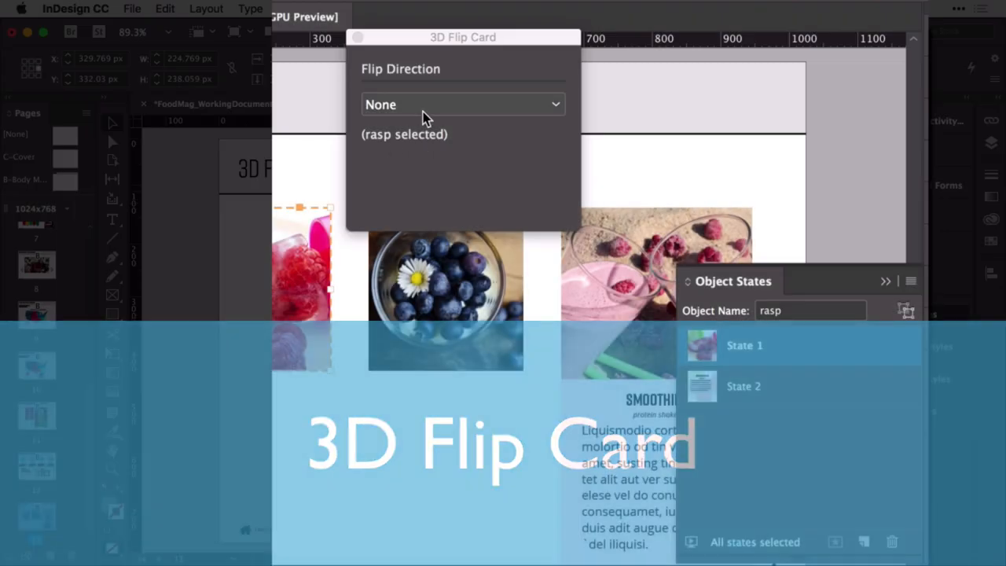
Step: Set the rasp card's Flip Direction to Horizontally and flip the smoothie card
click(462, 103)
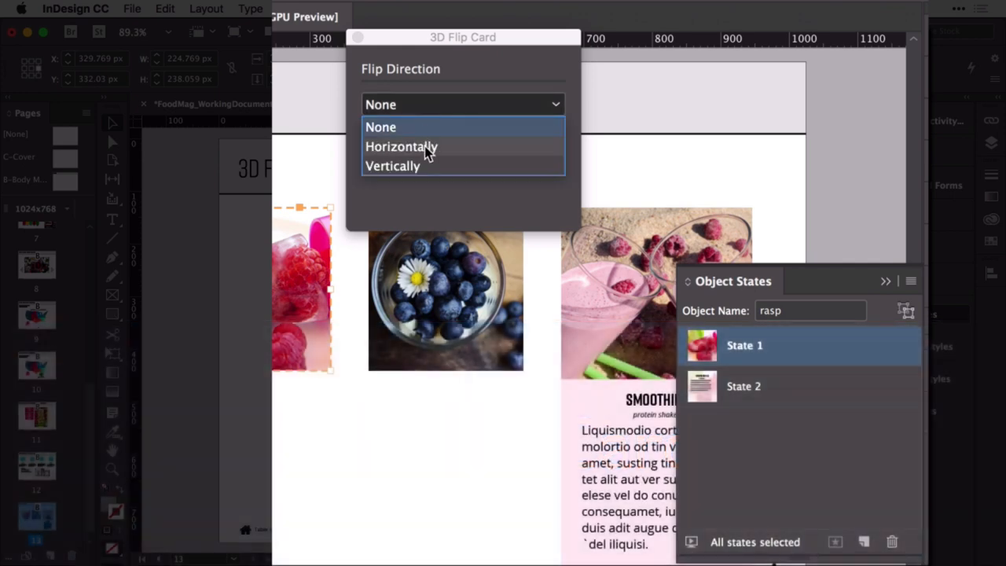
mouse_move(424, 149)
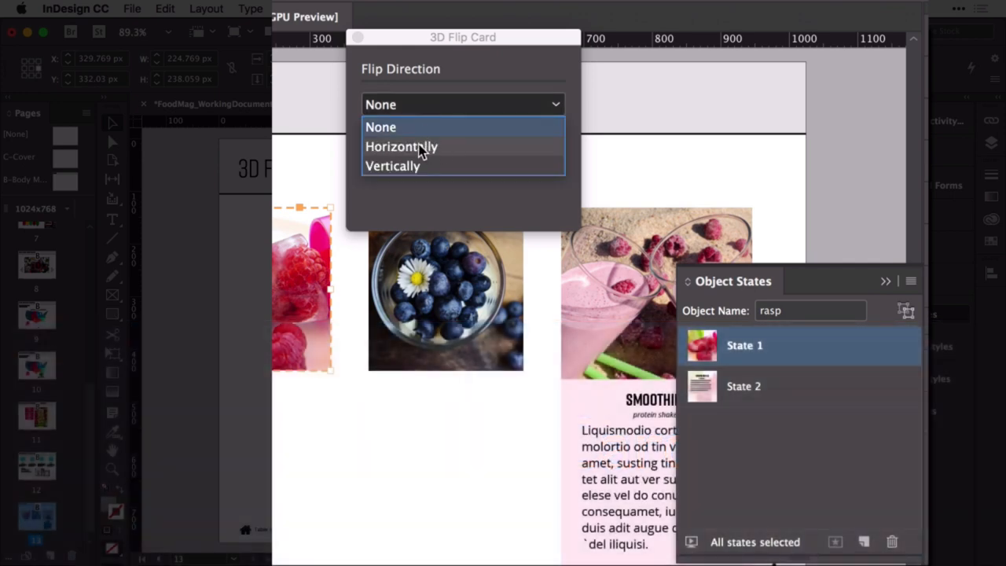
click(400, 146)
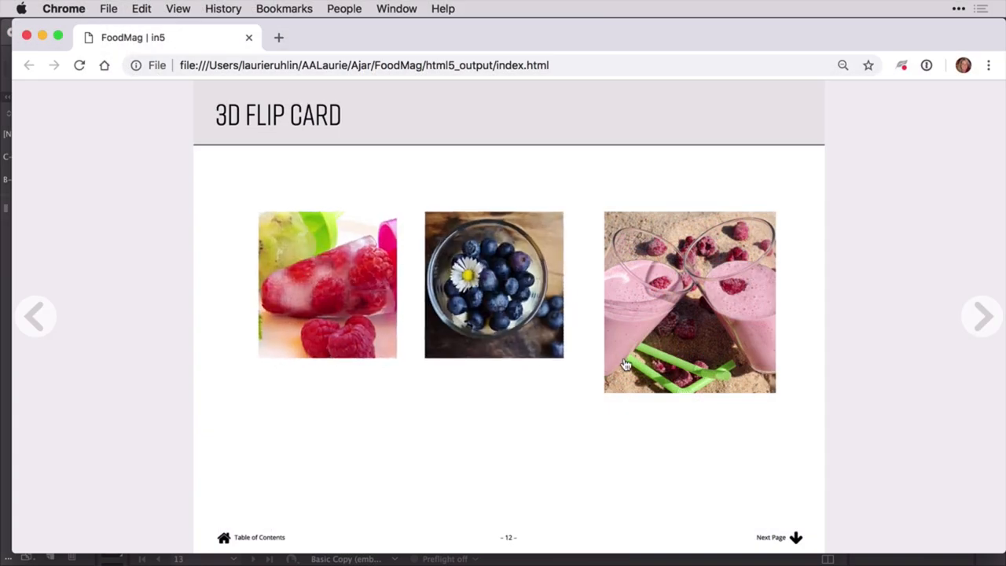
click(689, 301)
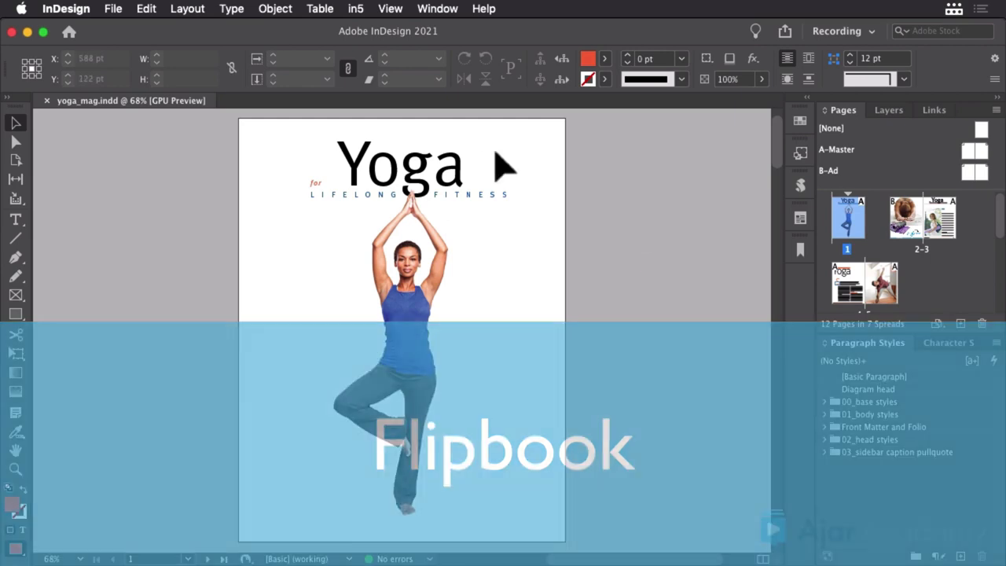
Step: Launch in5's Easy Export Wizard for the Yoga magazine and export it as a flipbook
click(355, 9)
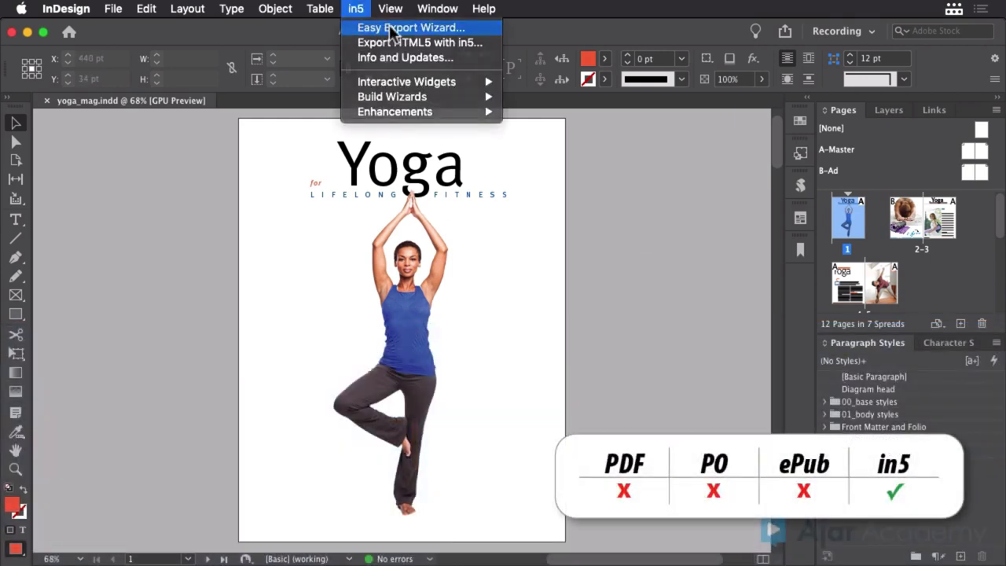
click(411, 26)
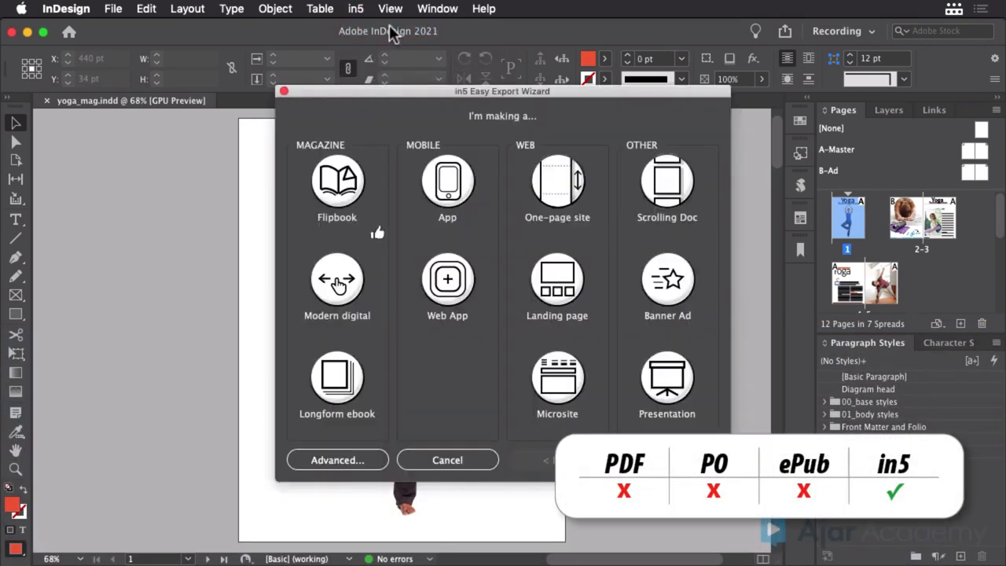
click(337, 184)
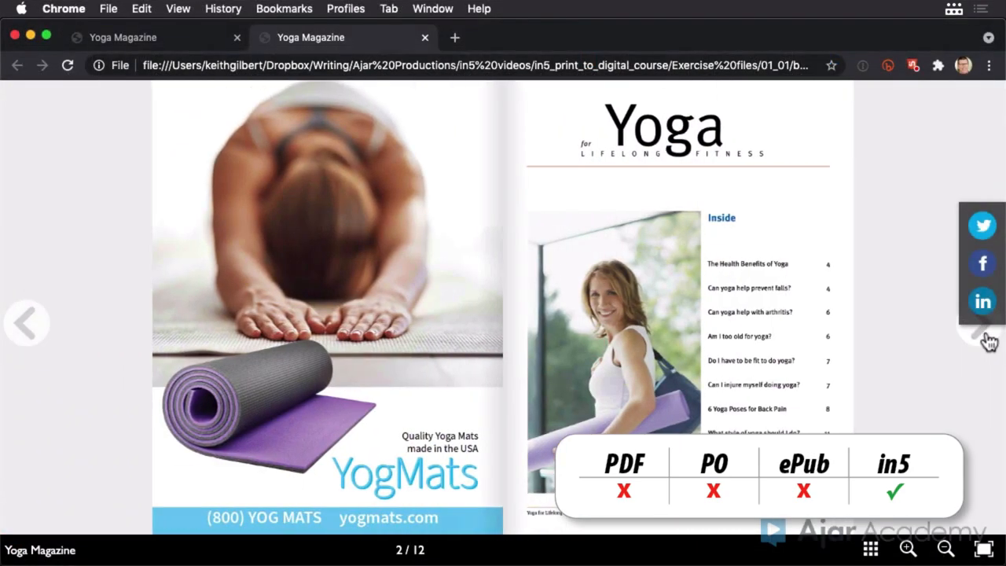
Step: Flip through the Yoga Magazine spreads, step back one page, then turn a food magazine page
click(989, 322)
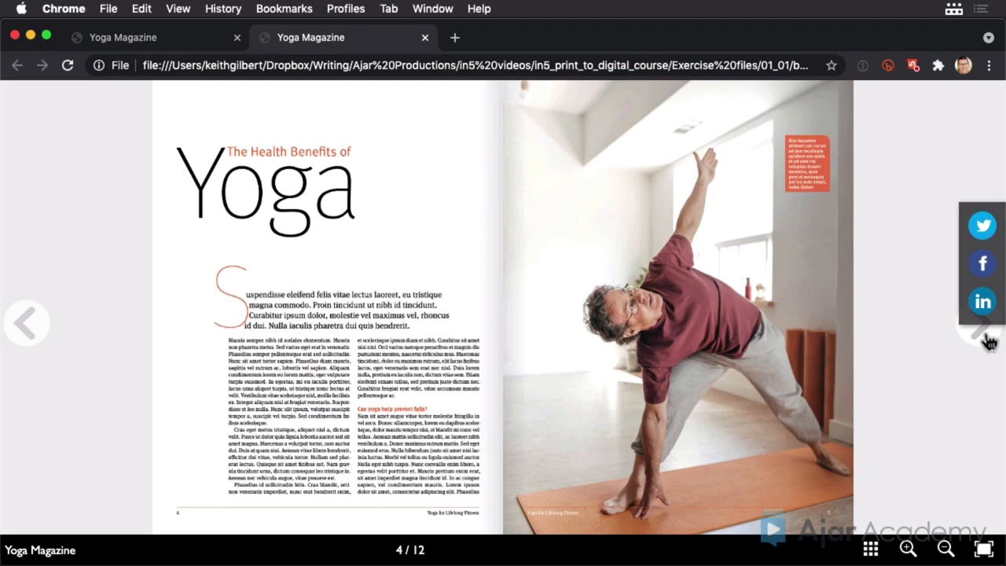
click(980, 322)
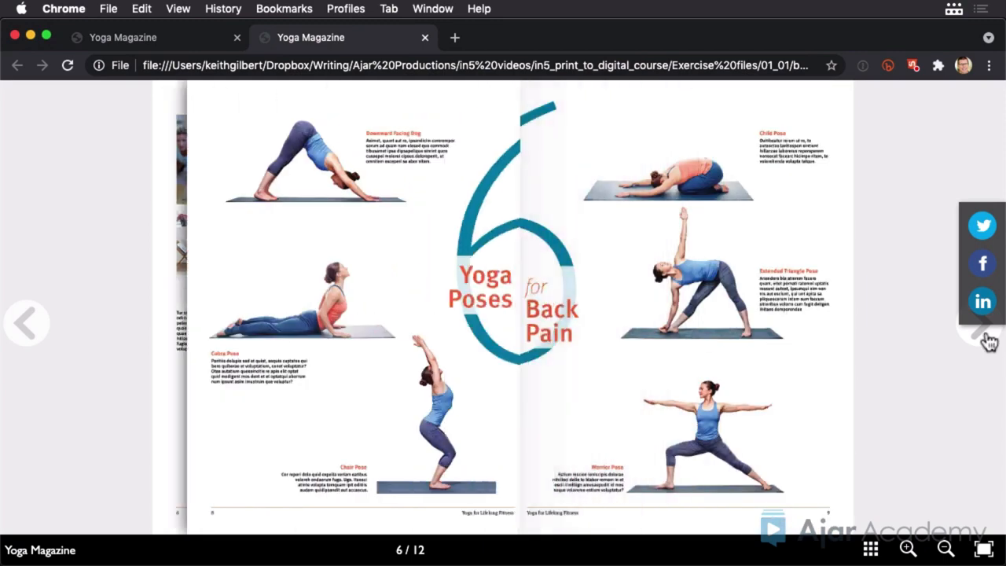
click(979, 322)
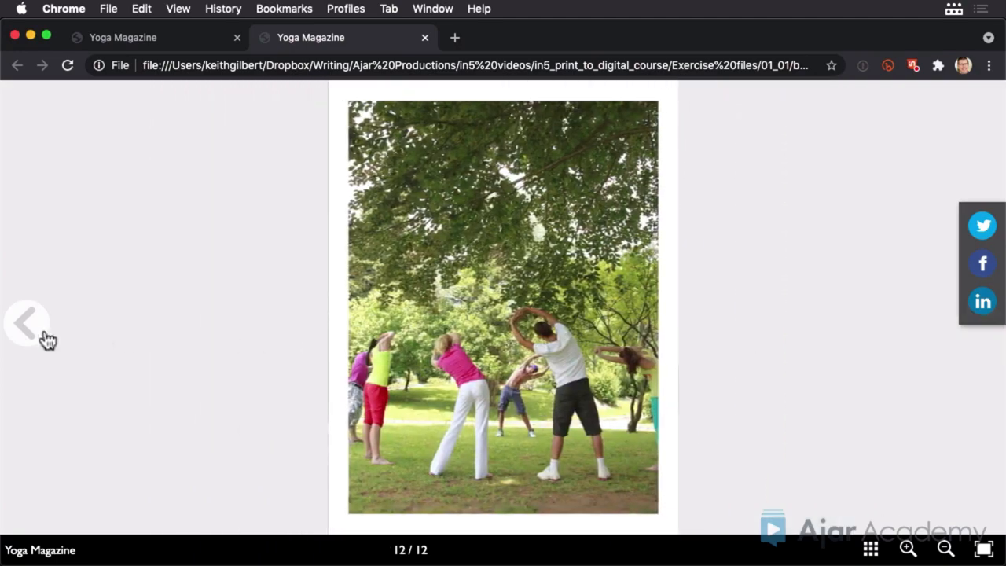
click(26, 322)
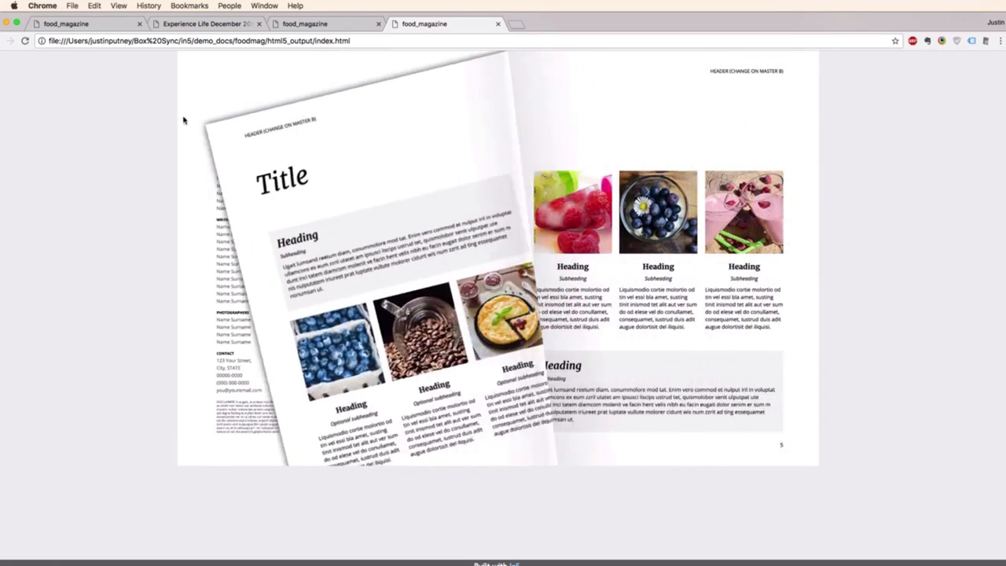
click(803, 451)
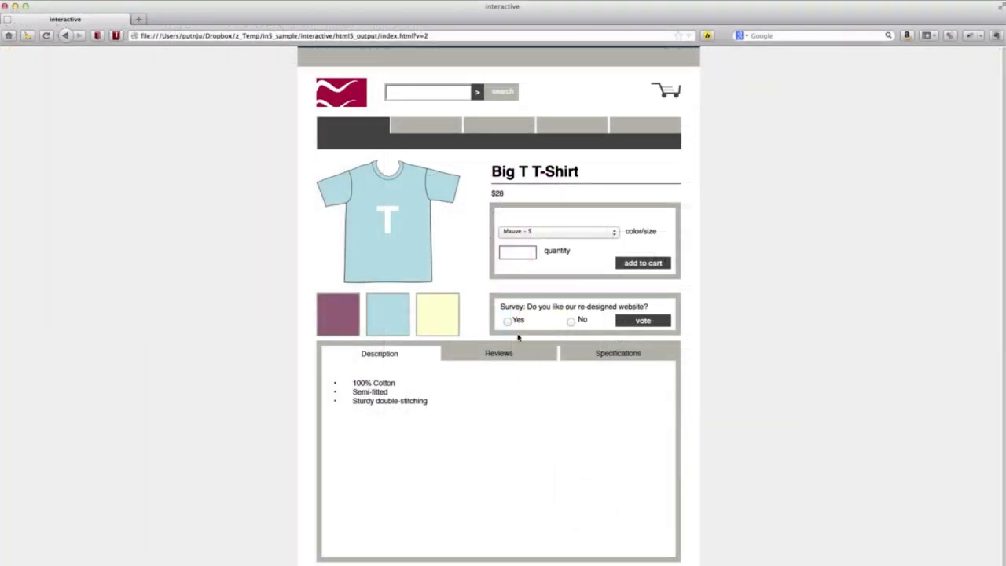
Step: Answer Yes on the T-shirt shop's website survey and submit the vote to reveal results
click(507, 320)
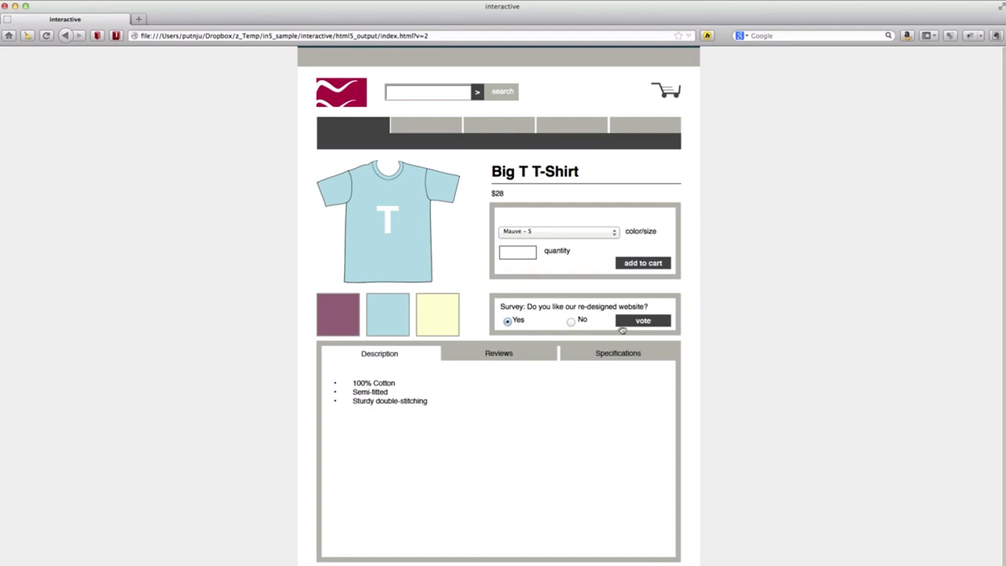
click(642, 321)
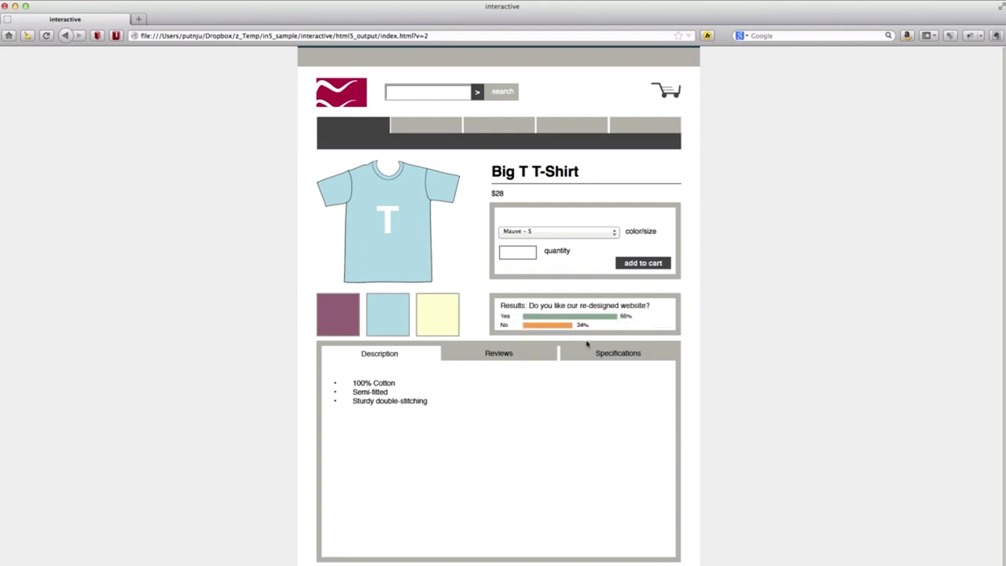
mouse_move(492, 361)
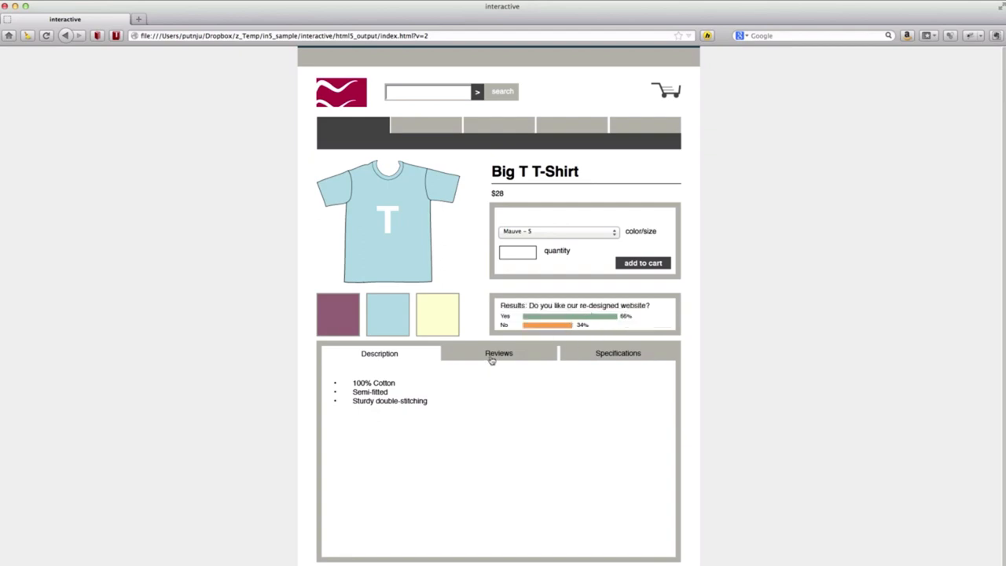
click(617, 353)
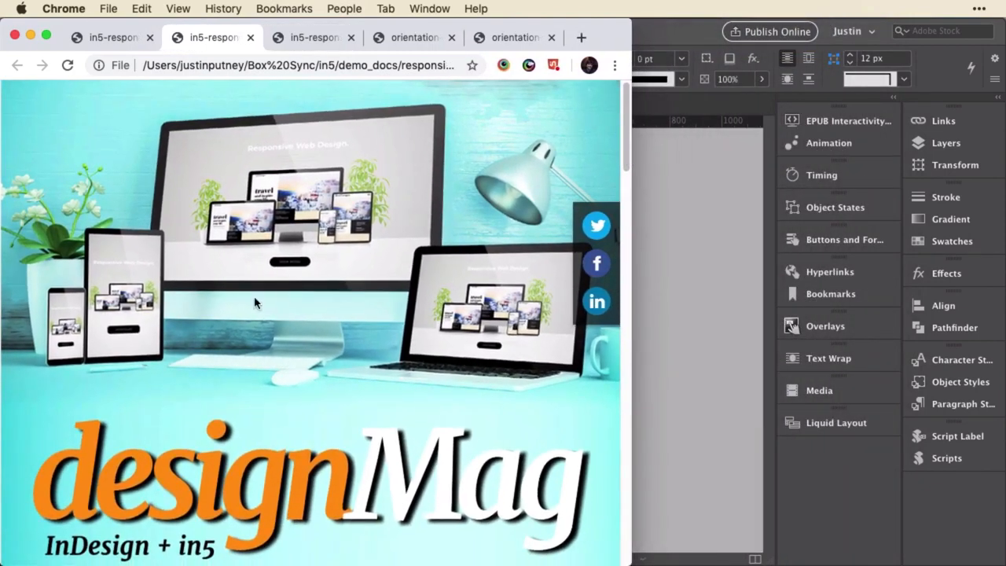
Step: Scroll down the narrow phone-width designMag layout through its stories
scroll(down, 3)
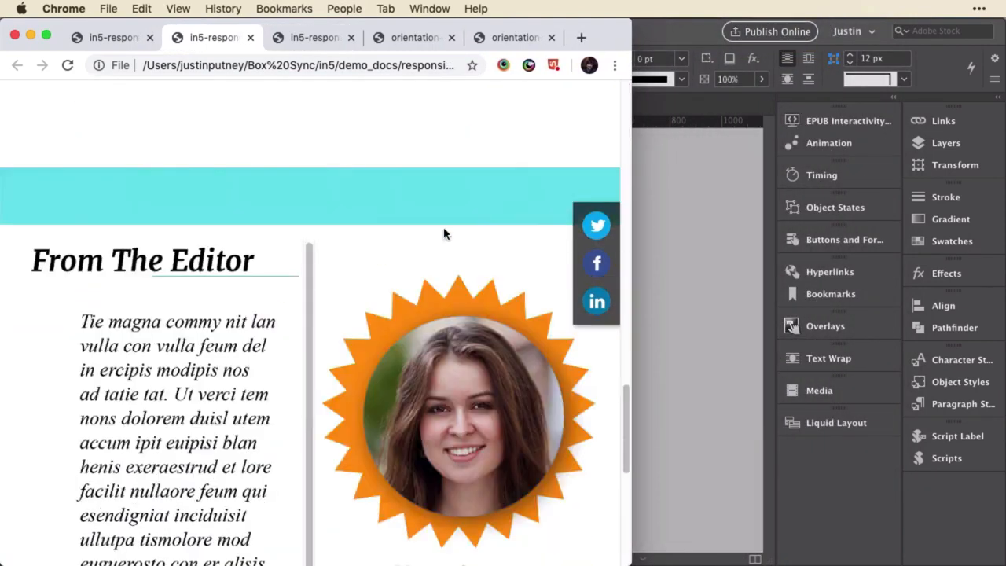
scroll(down, 3)
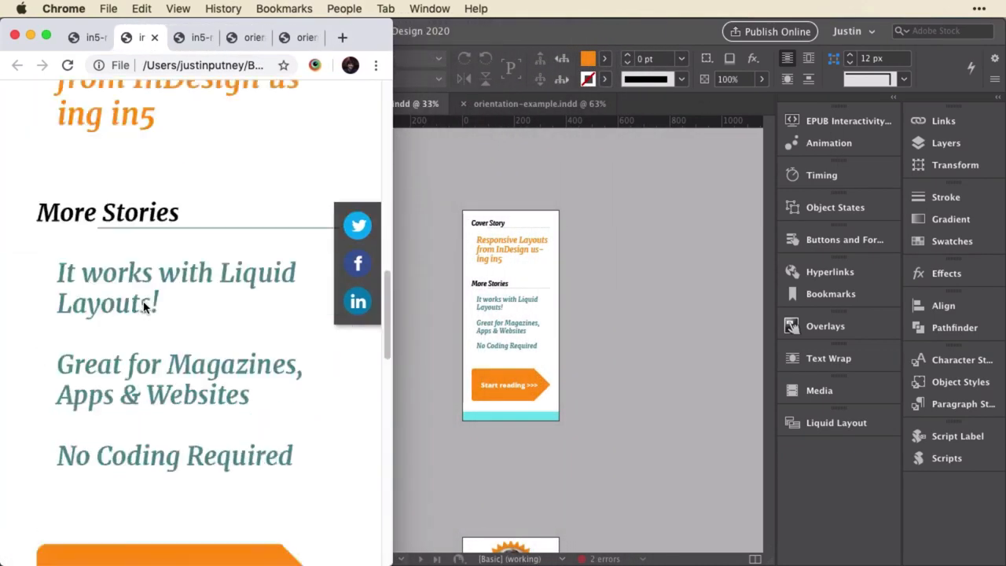
scroll(down, 3)
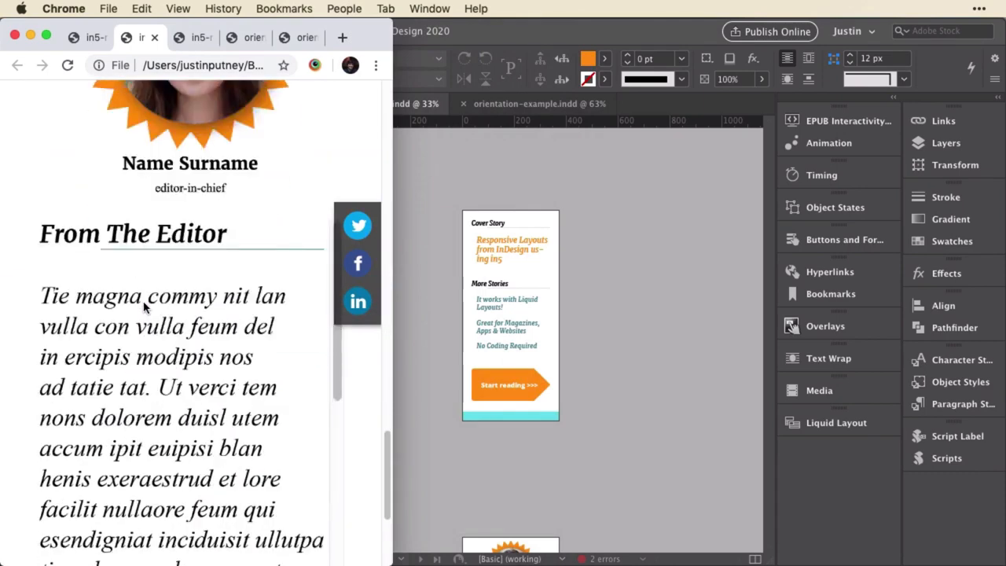
scroll(down, 3)
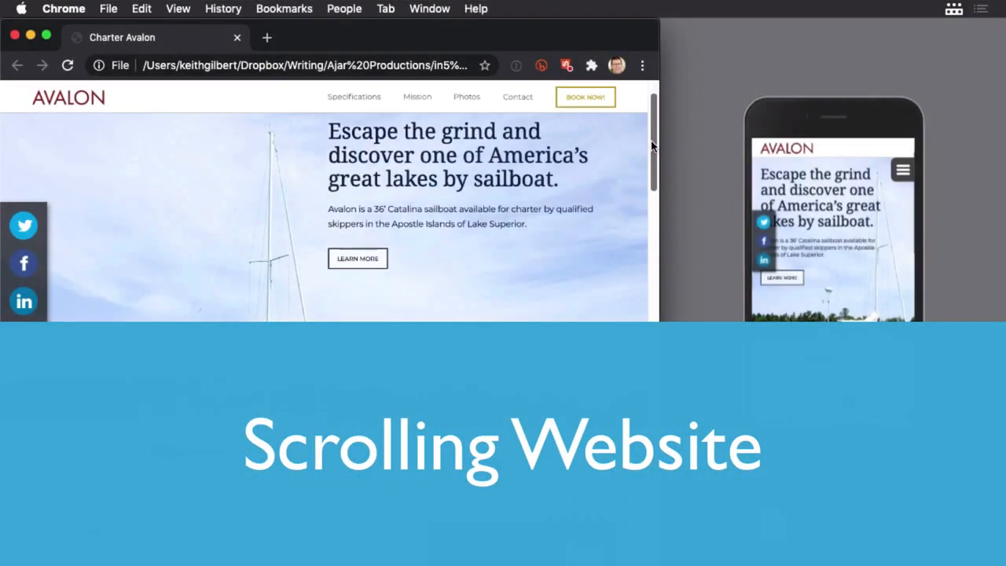
Step: Scroll the Charter Avalon page past Specifications, the BOOK NOW banner and Mission
scroll(down, 3)
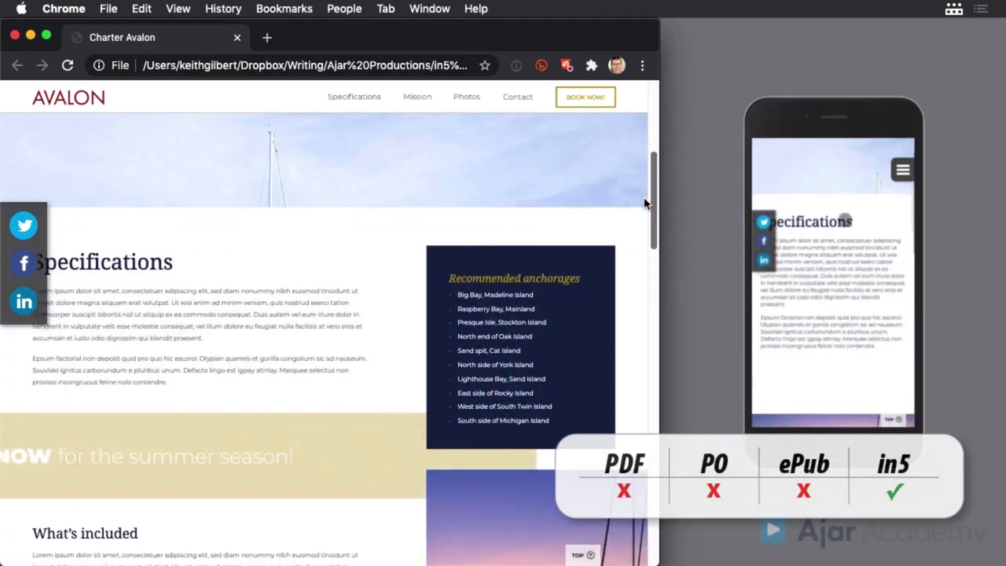
scroll(down, 3)
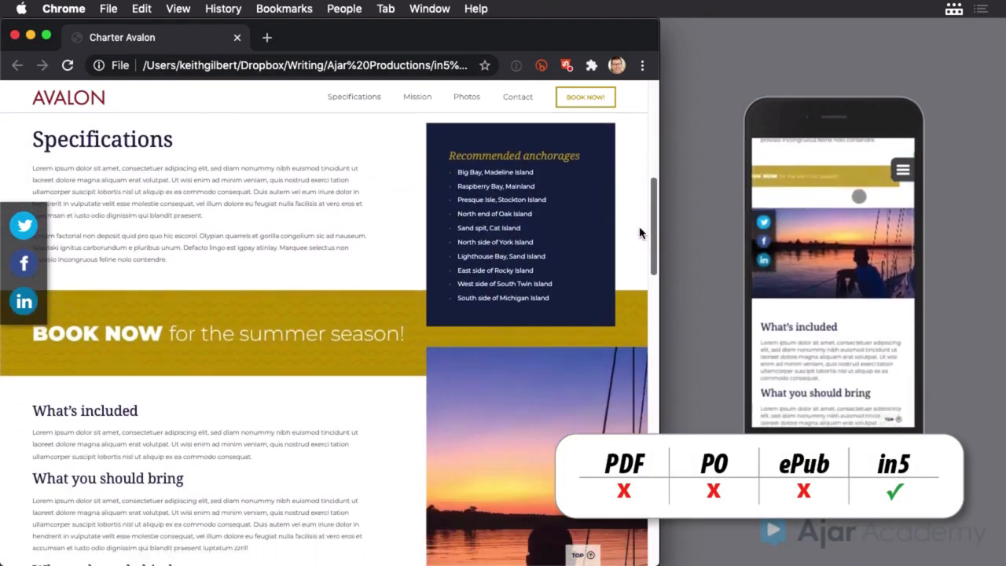
scroll(down, 3)
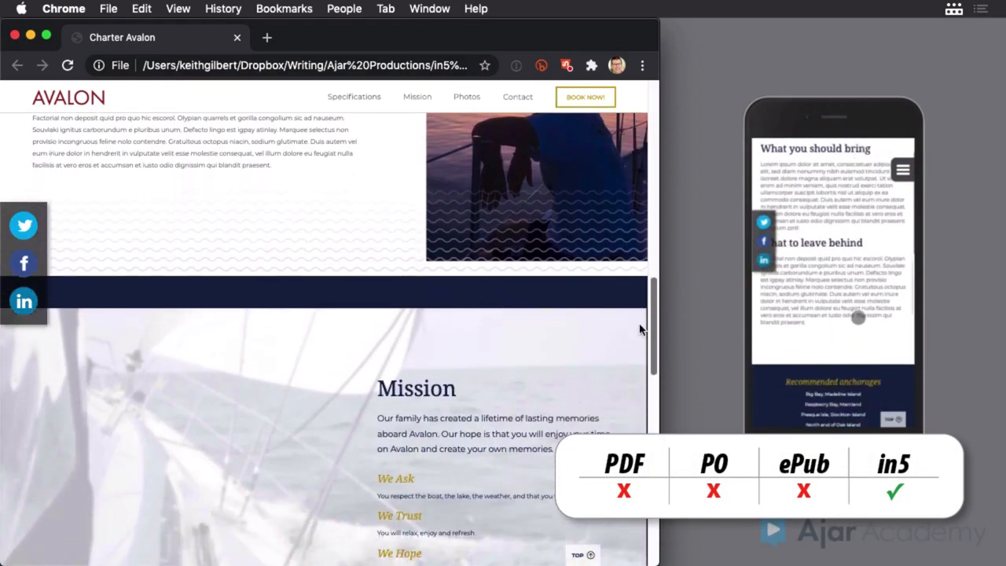
scroll(down, 3)
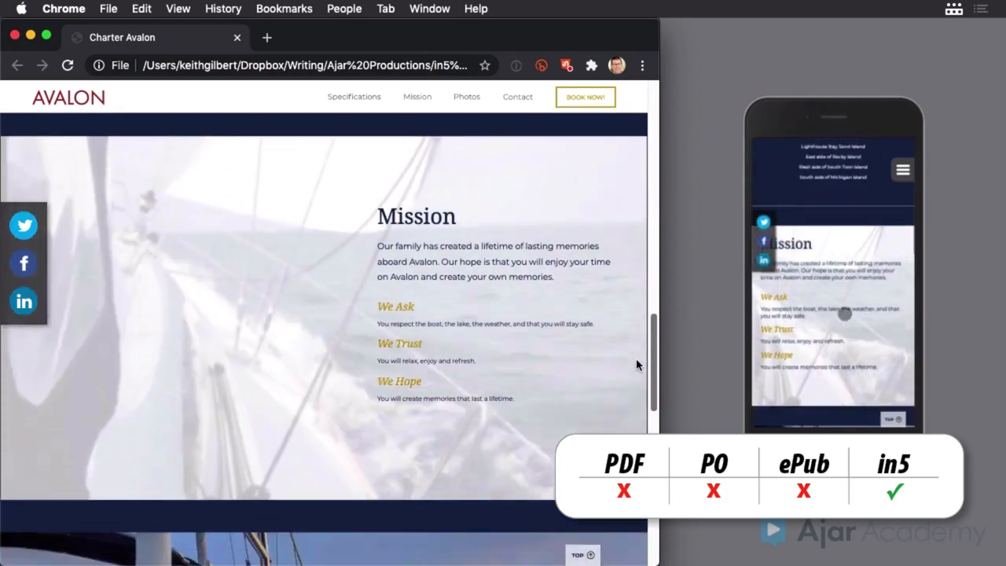
scroll(down, 3)
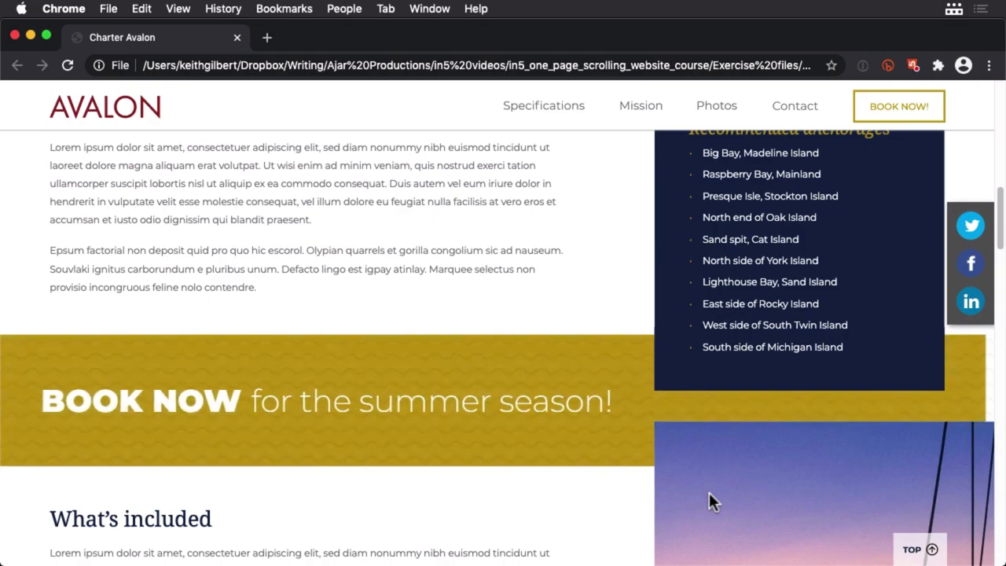
scroll(down, 3)
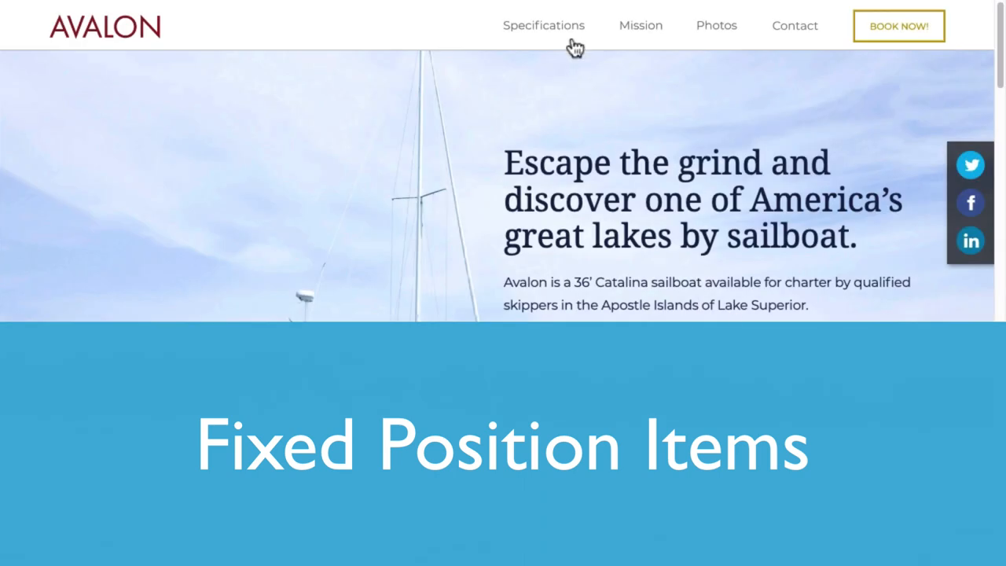
Step: Scroll down to Specifications and back while the header and share bar stay fixed
scroll(down, 3)
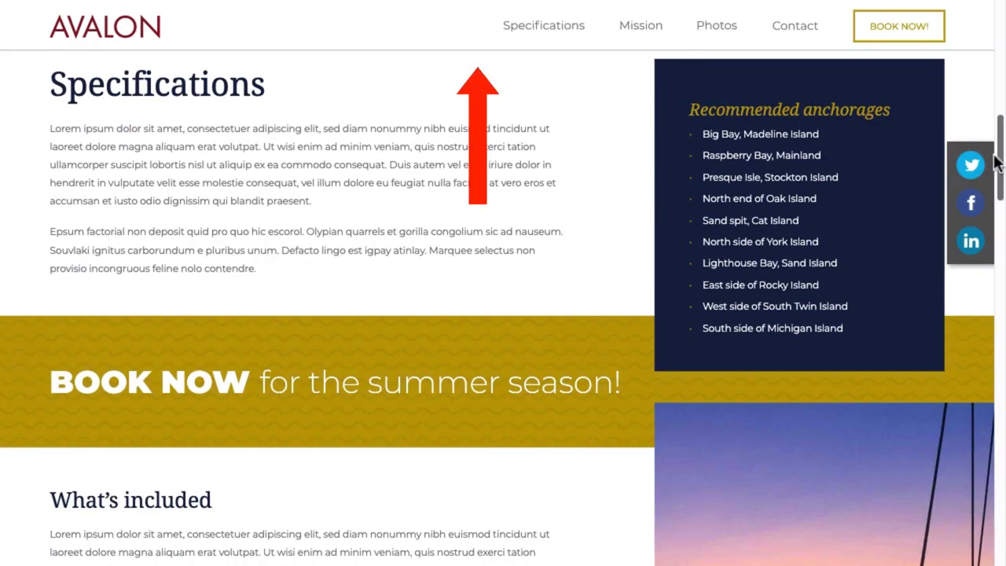
scroll(up, 3)
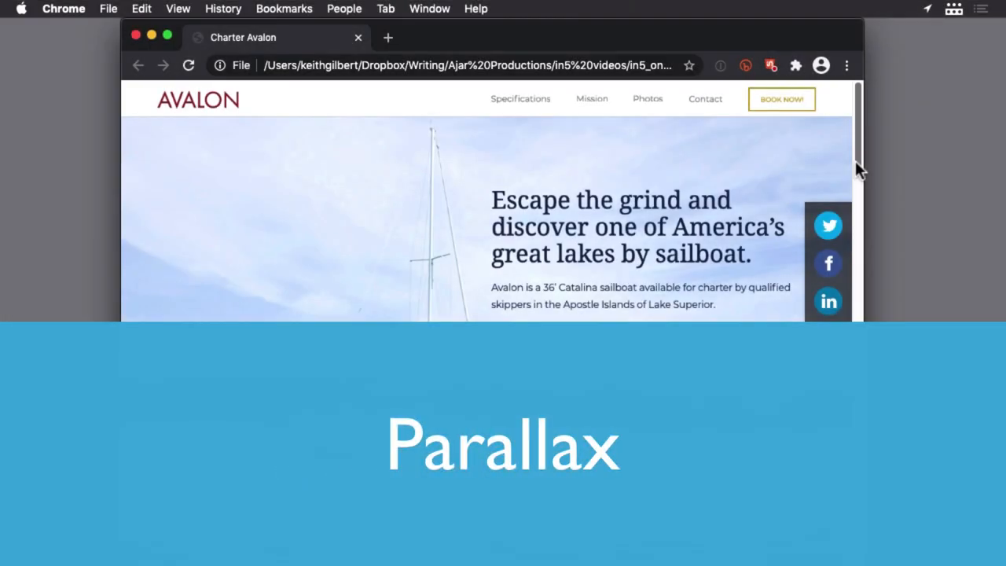
Step: Scroll the Avalon page past Specifications and Mission to the parallax Catalina sailboat photo
scroll(down, 3)
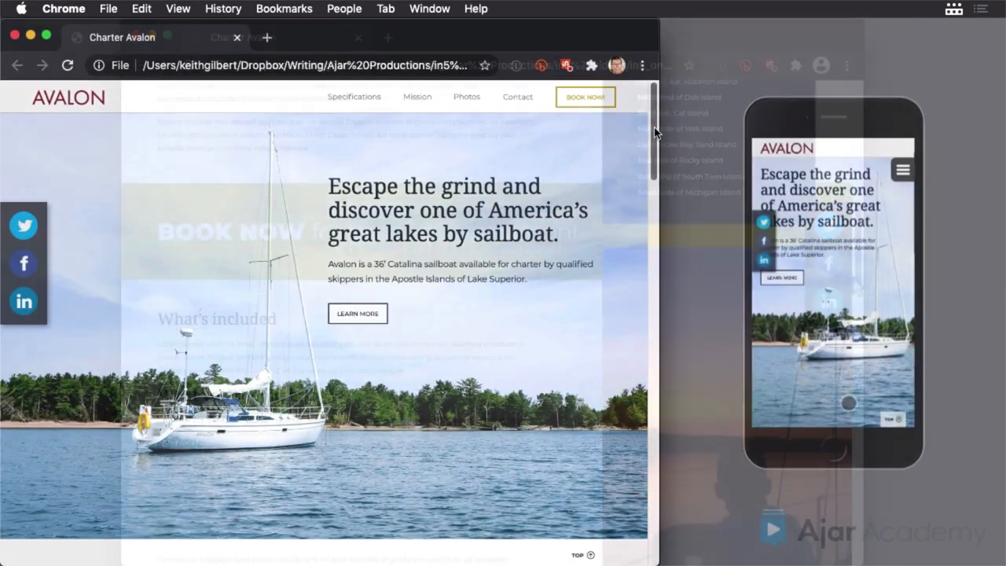
scroll(down, 3)
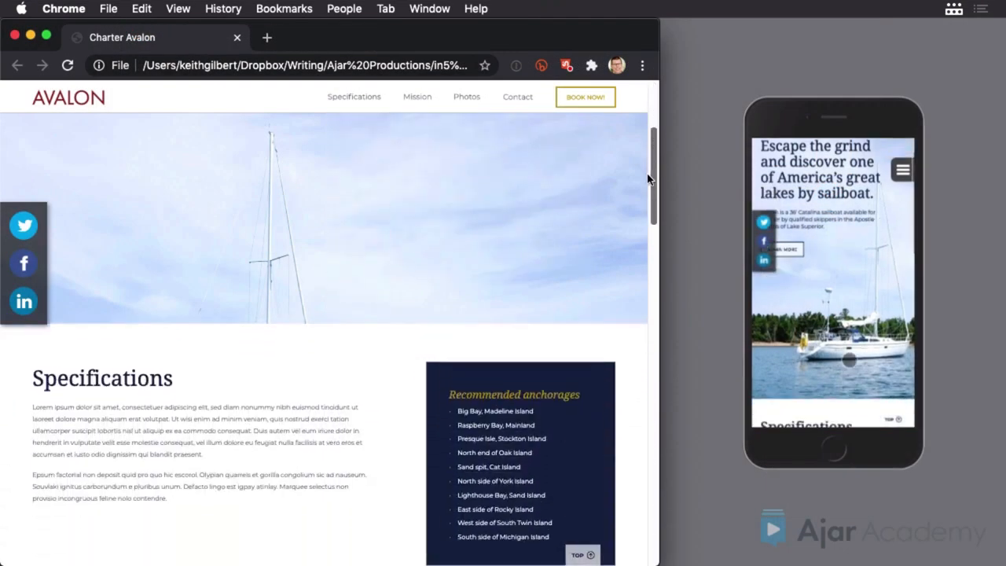
scroll(down, 3)
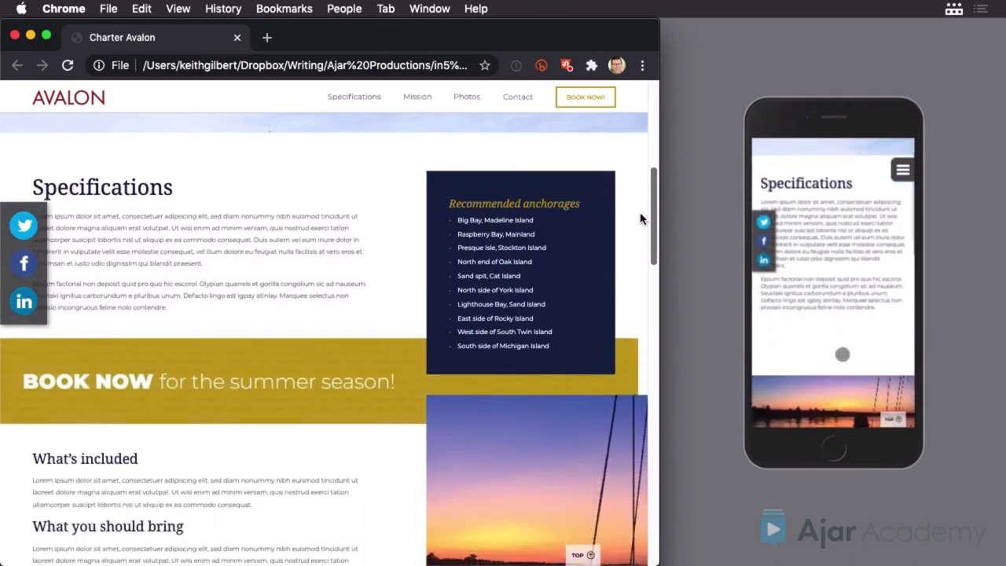
scroll(down, 3)
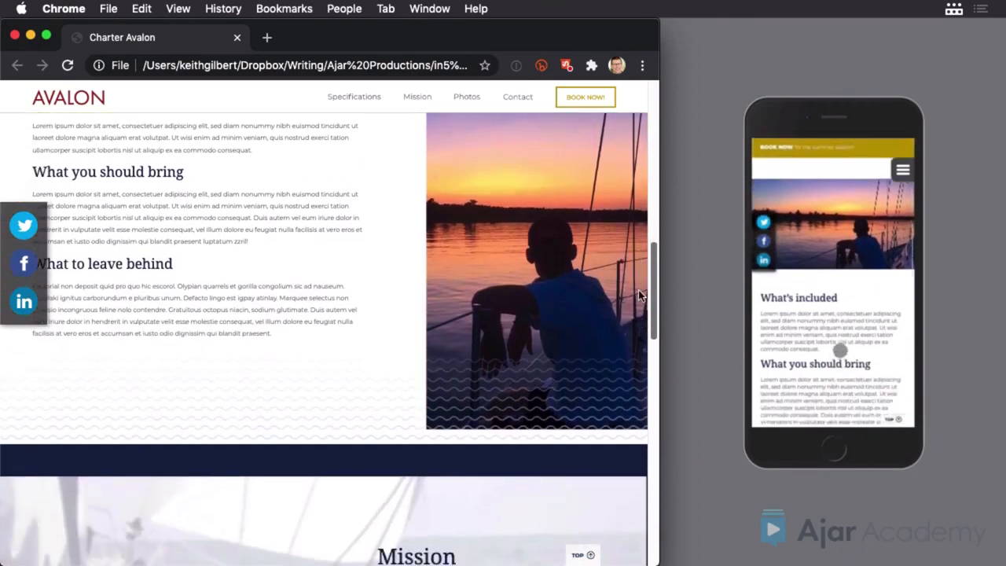
scroll(down, 3)
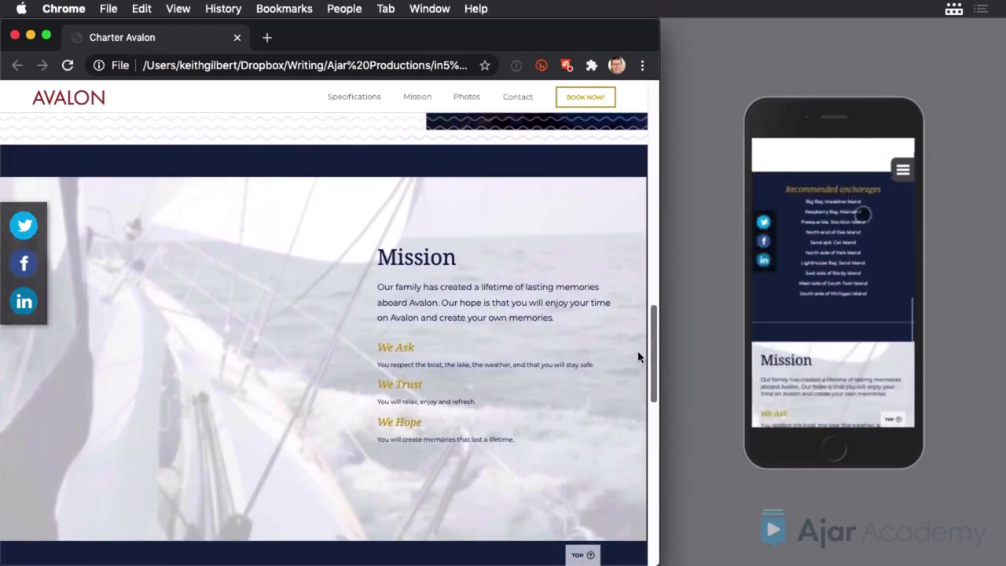
scroll(down, 3)
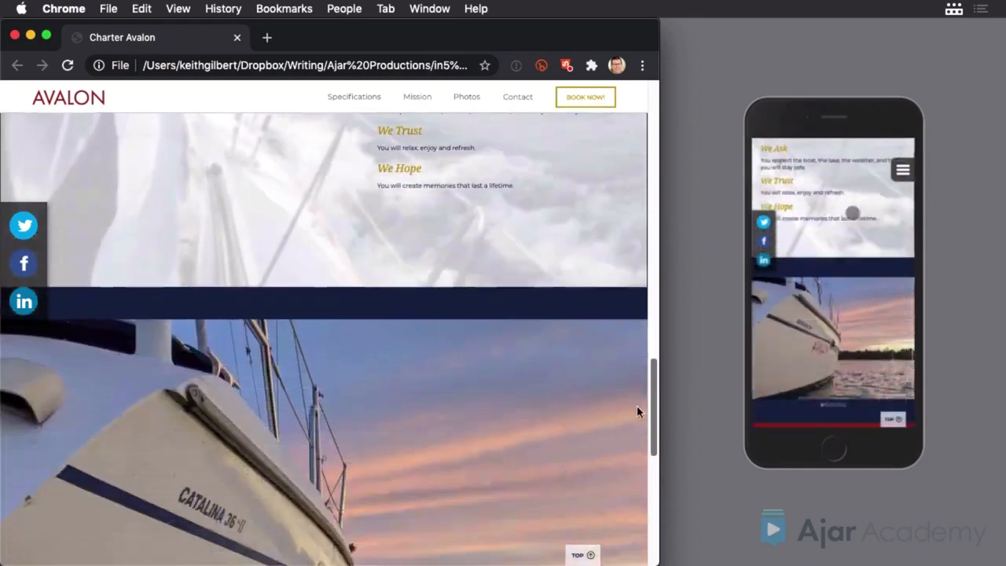
scroll(down, 3)
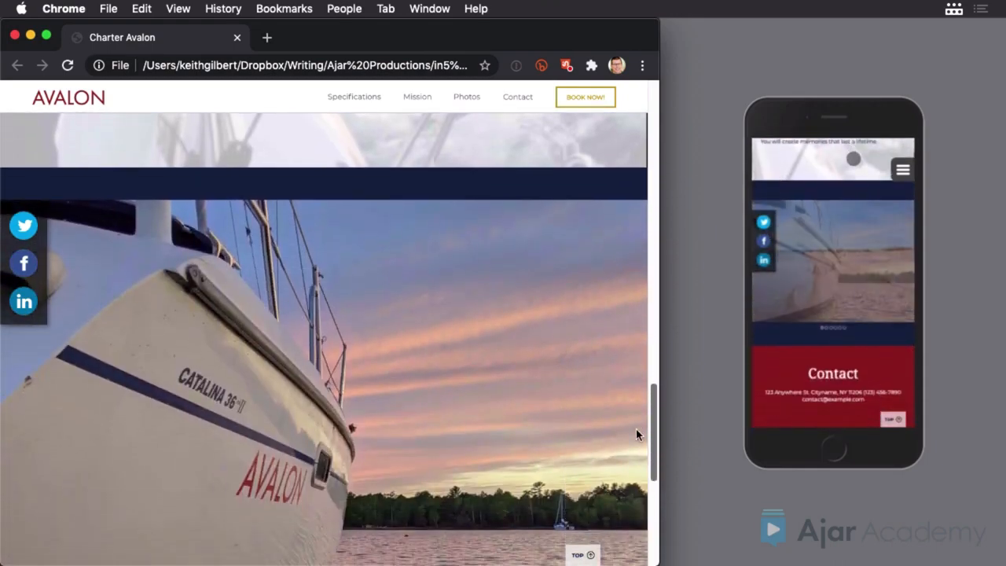